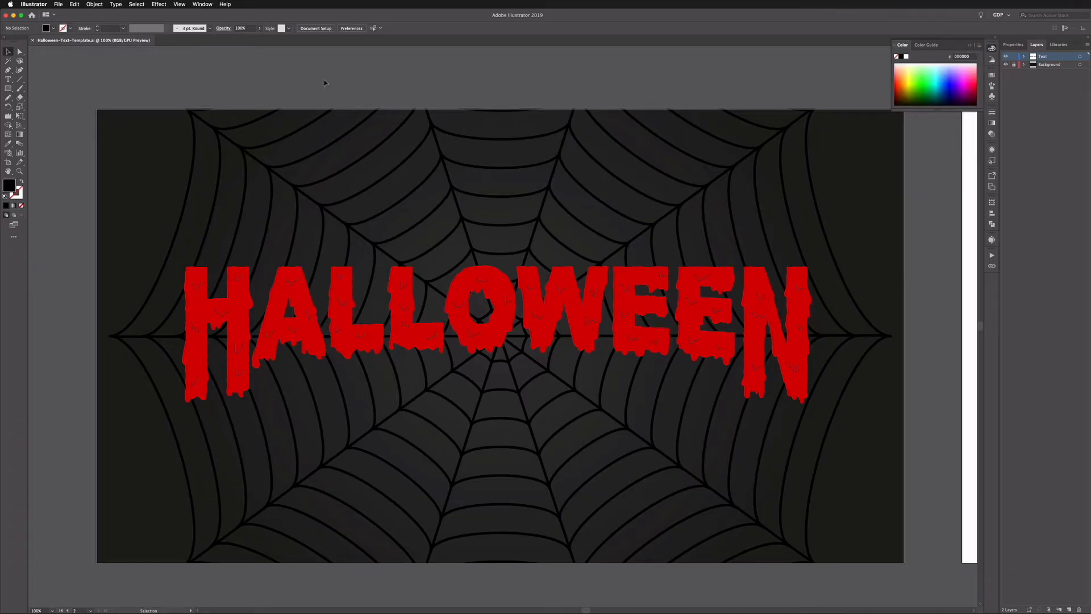
# - Reveal the starting template with plain black HALLOWEEN text on a white artboard
pyautogui.press('f')
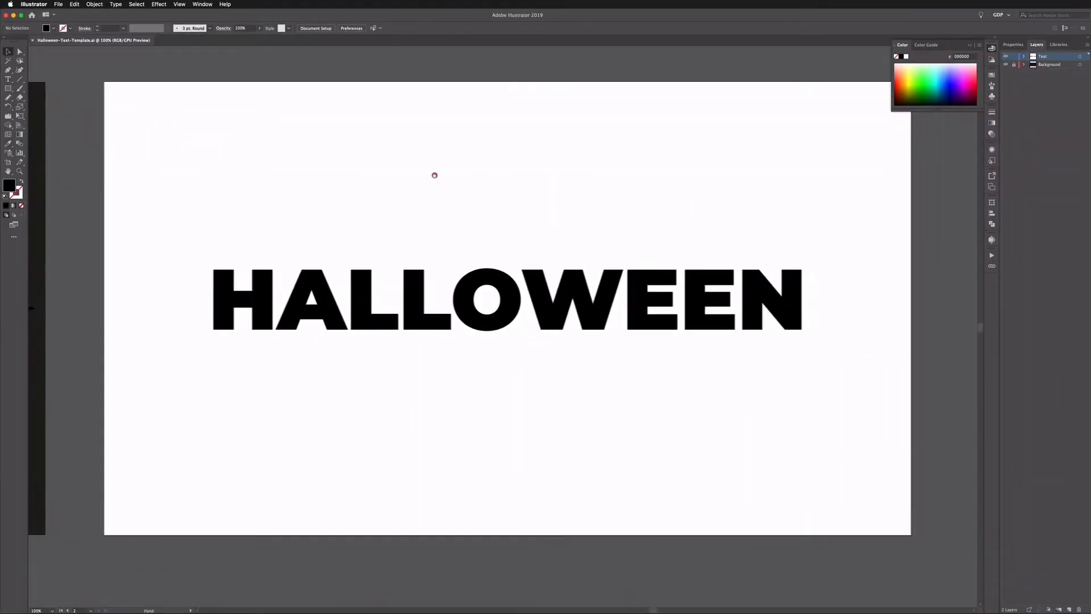
# - Select the black HALLOWEEN text group on the artboard
pyautogui.click(428, 293)
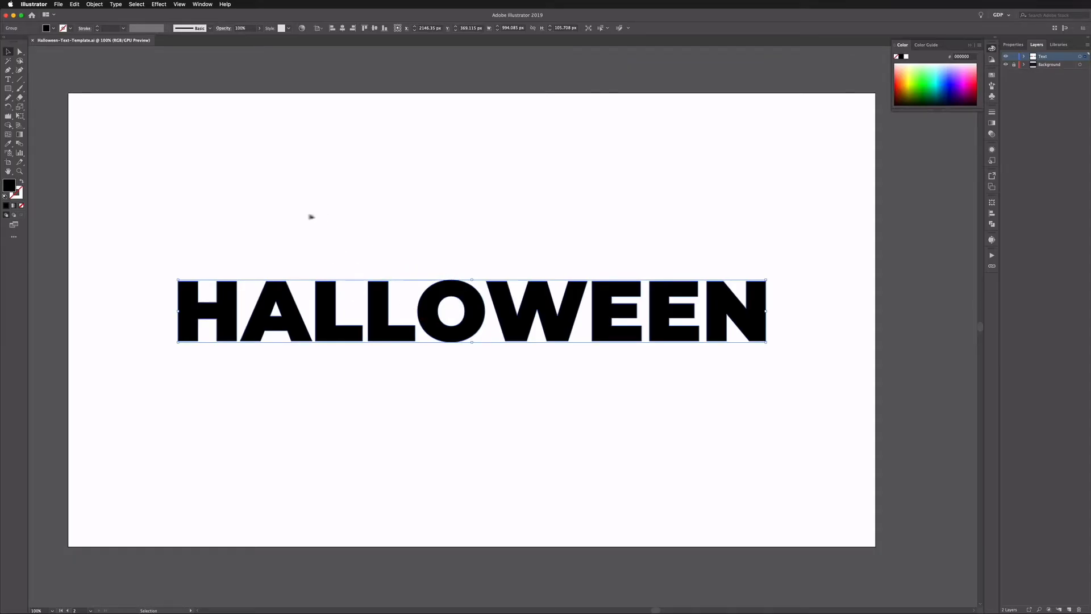
pyautogui.moveTo(348, 218)
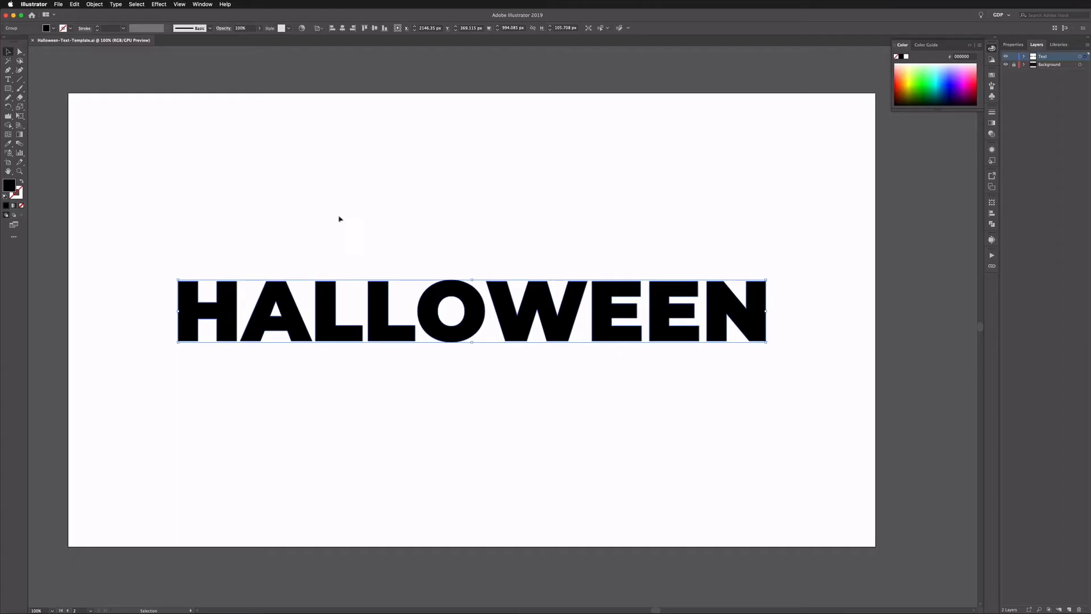
pyautogui.moveTo(314, 258)
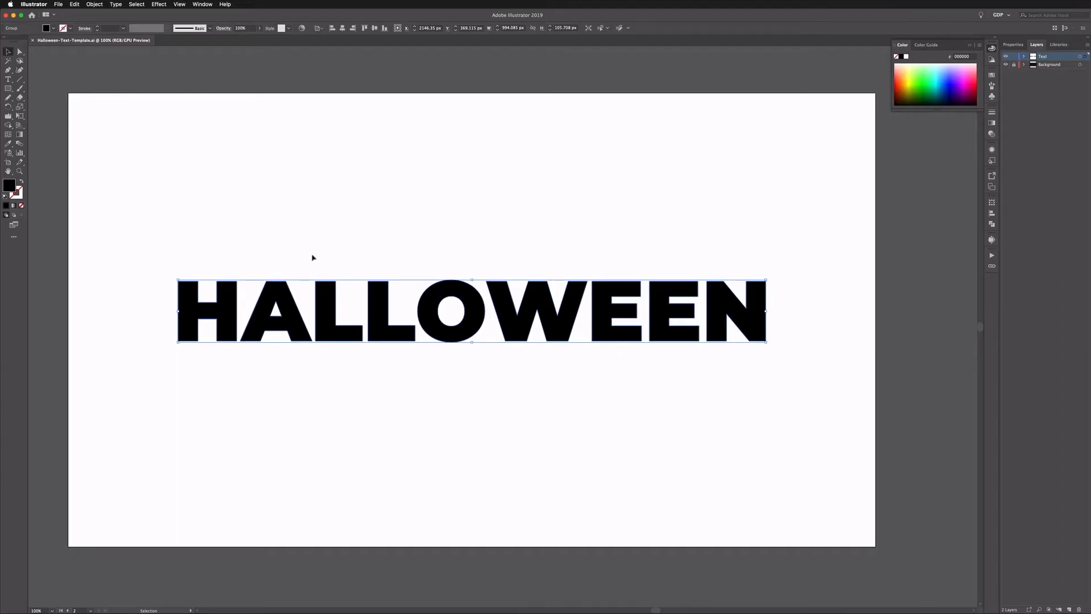
pyautogui.moveTo(356, 245)
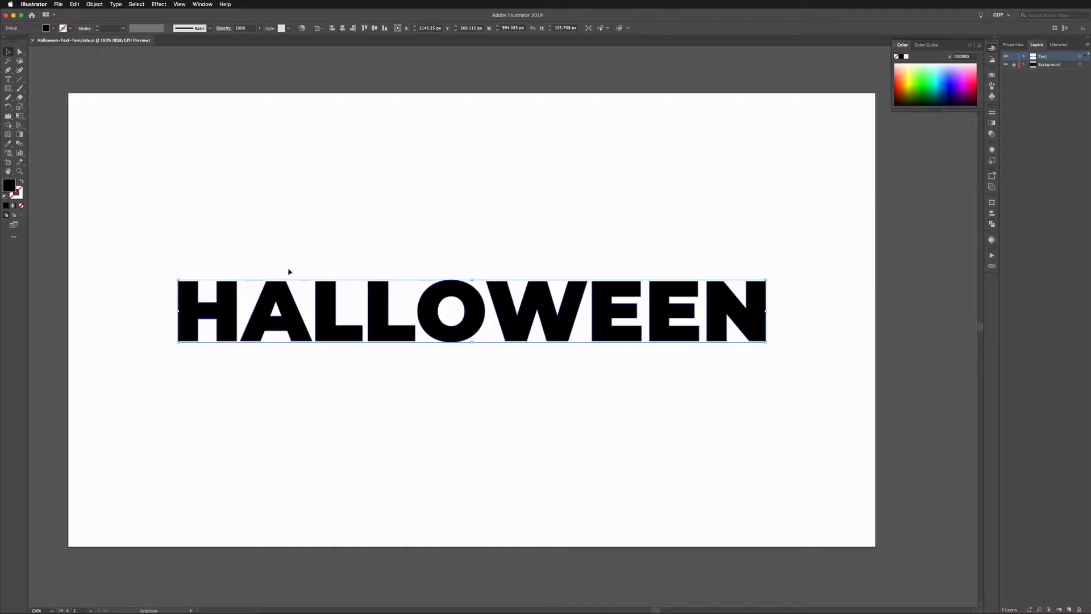
pyautogui.moveTo(312, 279)
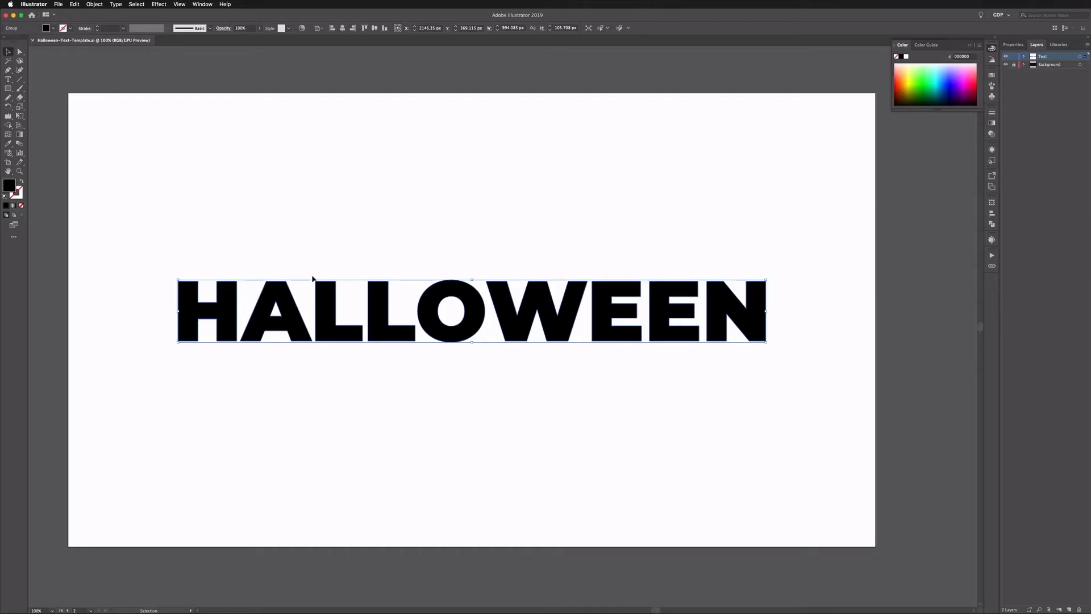
pyautogui.moveTo(343, 200)
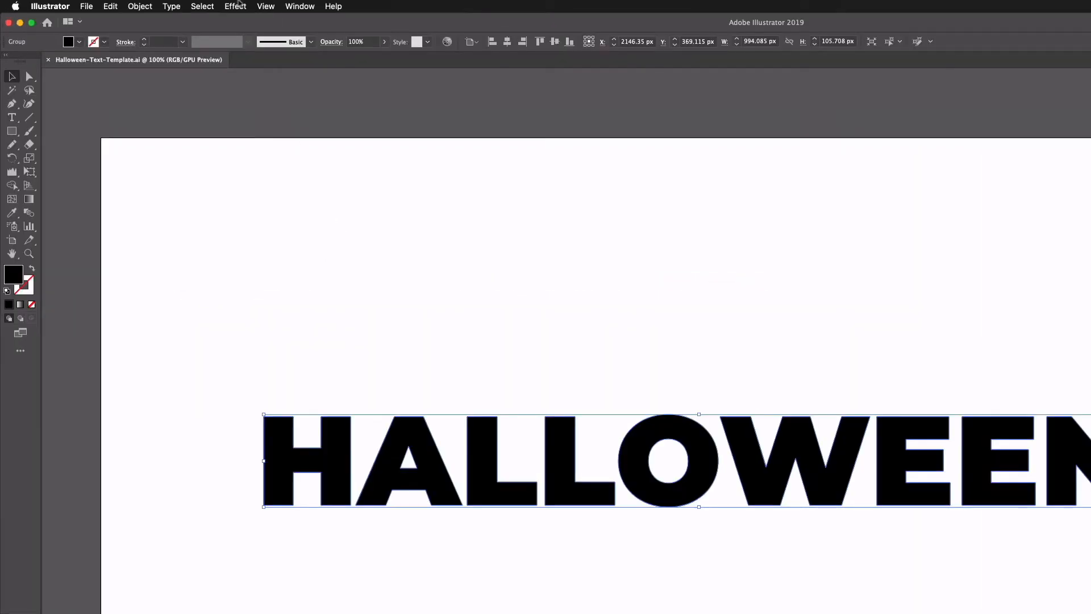
# - Apply an Arc Lower warp with -6% bend and 9% vertical distortion to the text
pyautogui.click(234, 7)
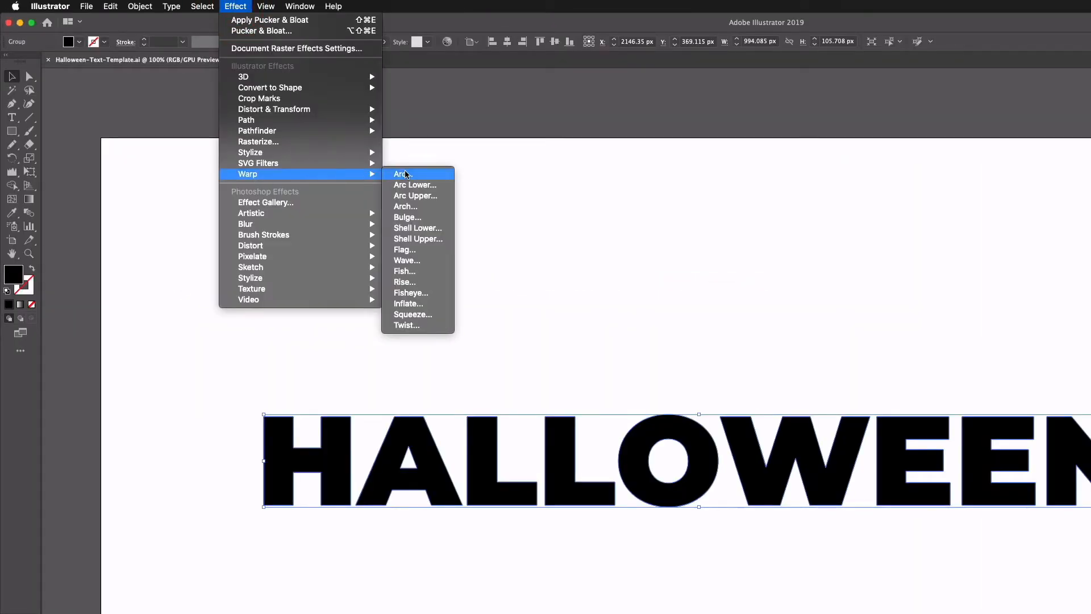
pyautogui.moveTo(406, 184)
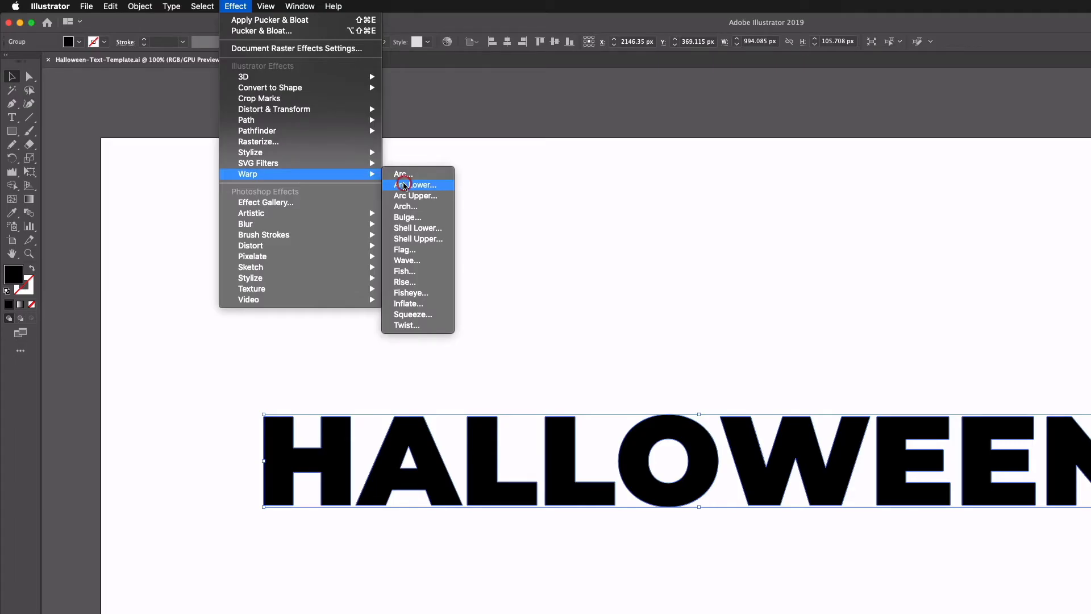
pyautogui.click(410, 185)
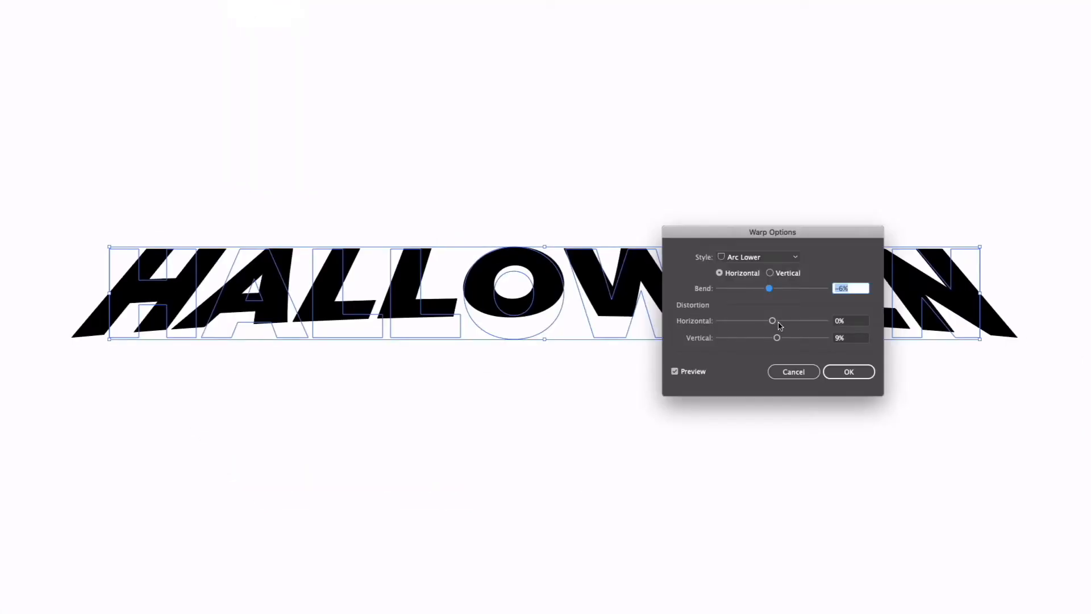
pyautogui.moveTo(750, 330)
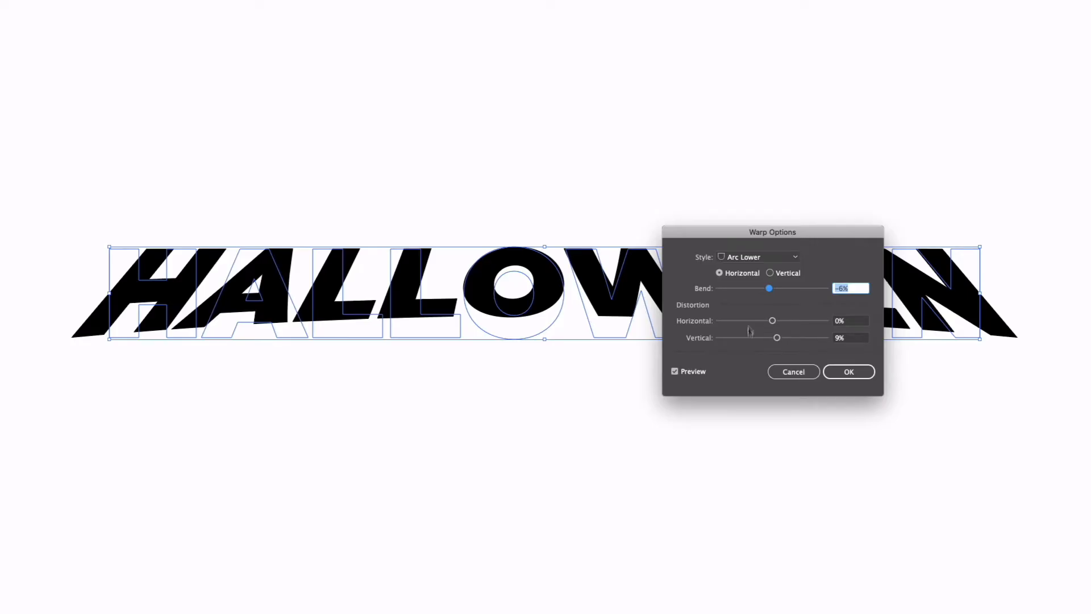
pyautogui.moveTo(838, 342)
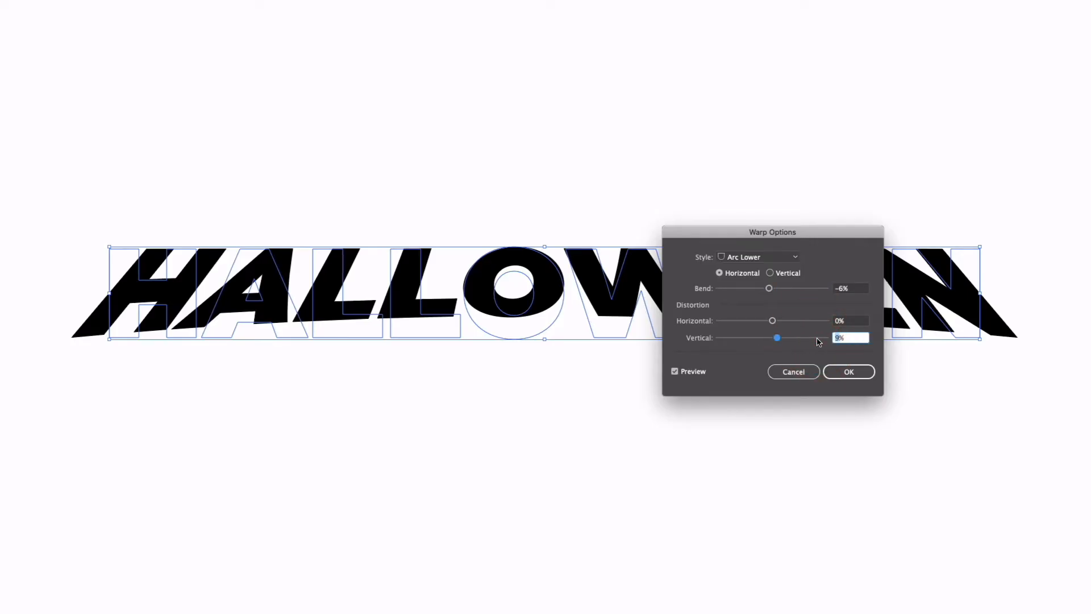
pyautogui.click(850, 288)
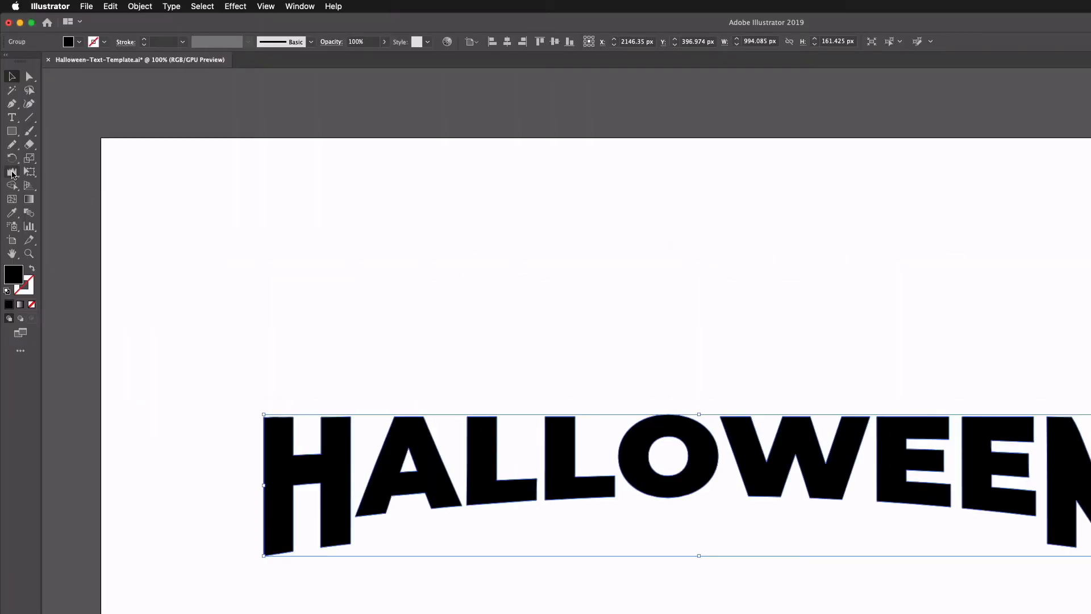
# - Switch to the Wrinkle tool from the liquify tools and show its options (50 px width/height, 10% intensity)
pyautogui.click(12, 171)
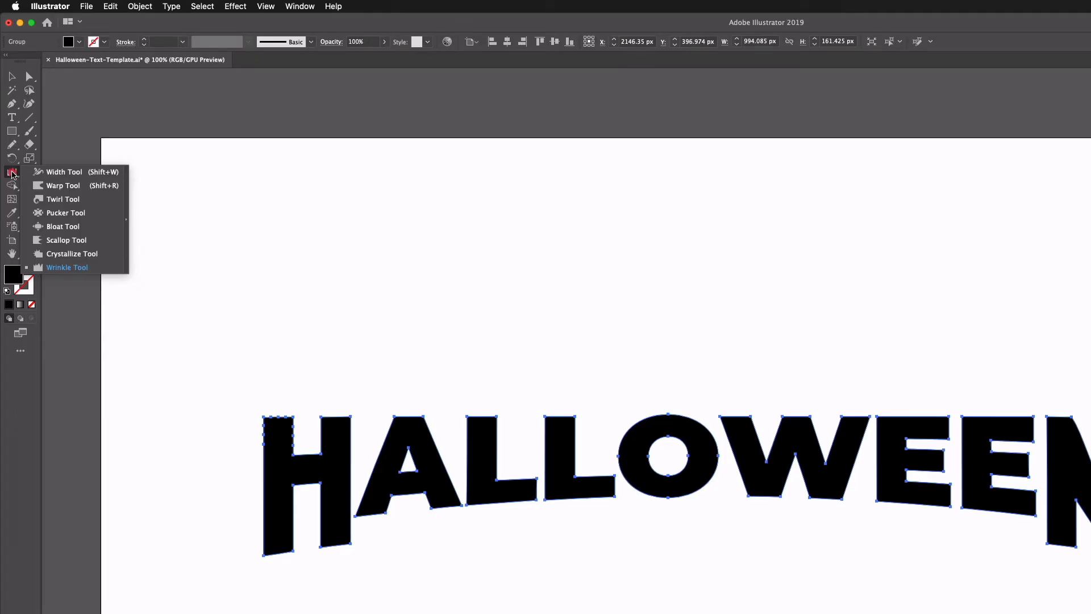
pyautogui.moveTo(50, 173)
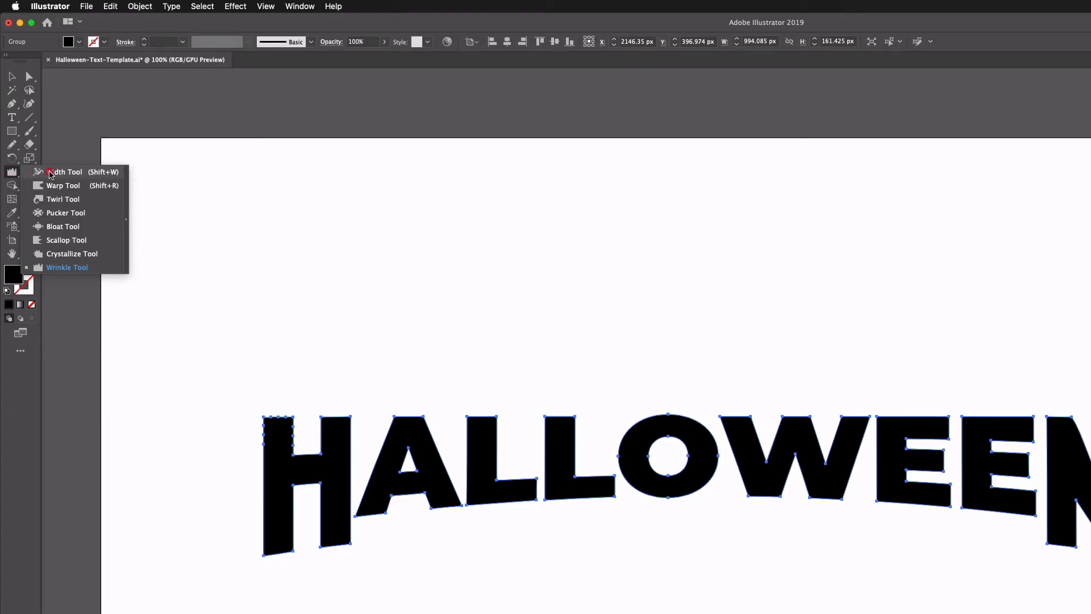
pyautogui.moveTo(38, 172)
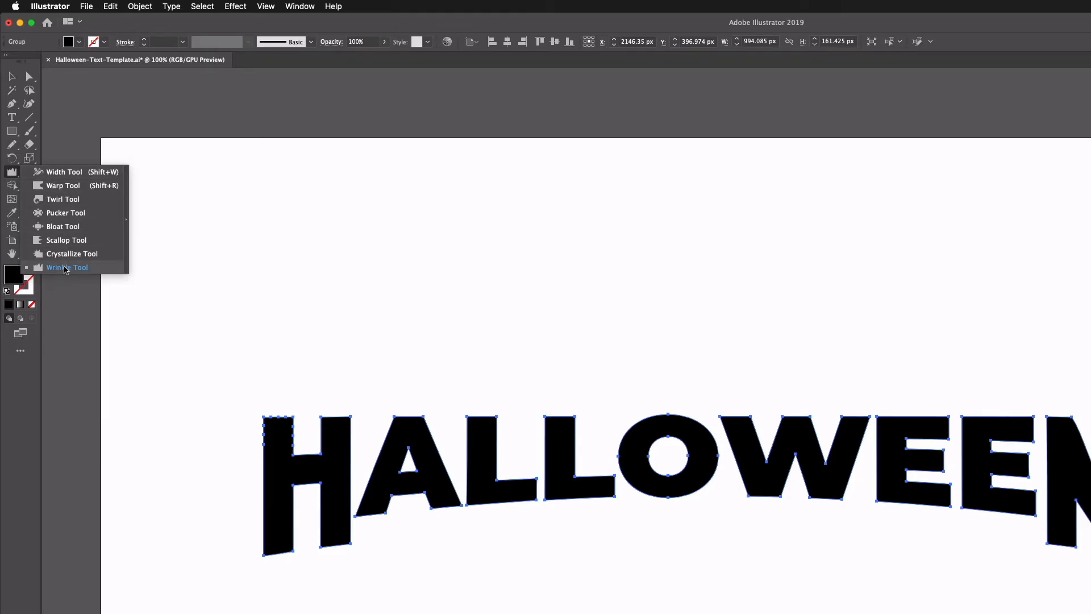
pyautogui.click(66, 267)
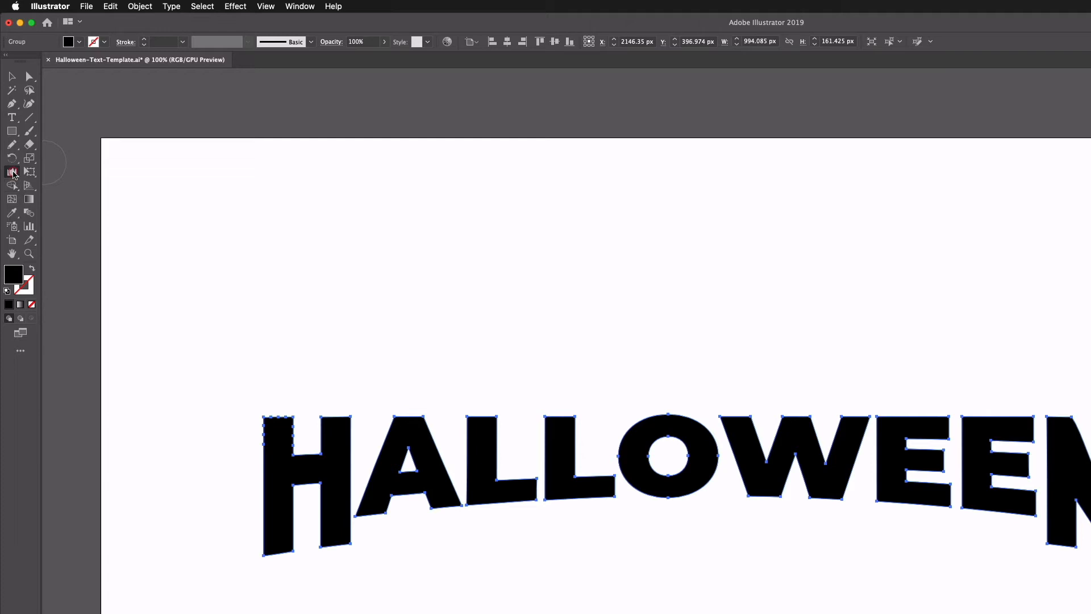
pyautogui.doubleClick(12, 171)
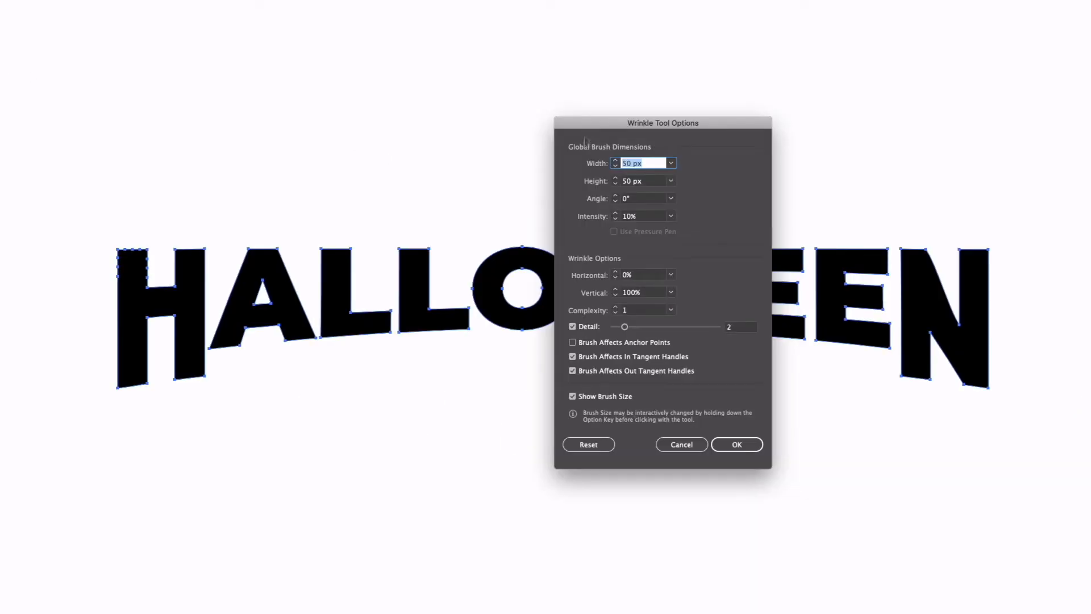
pyautogui.moveTo(694, 187)
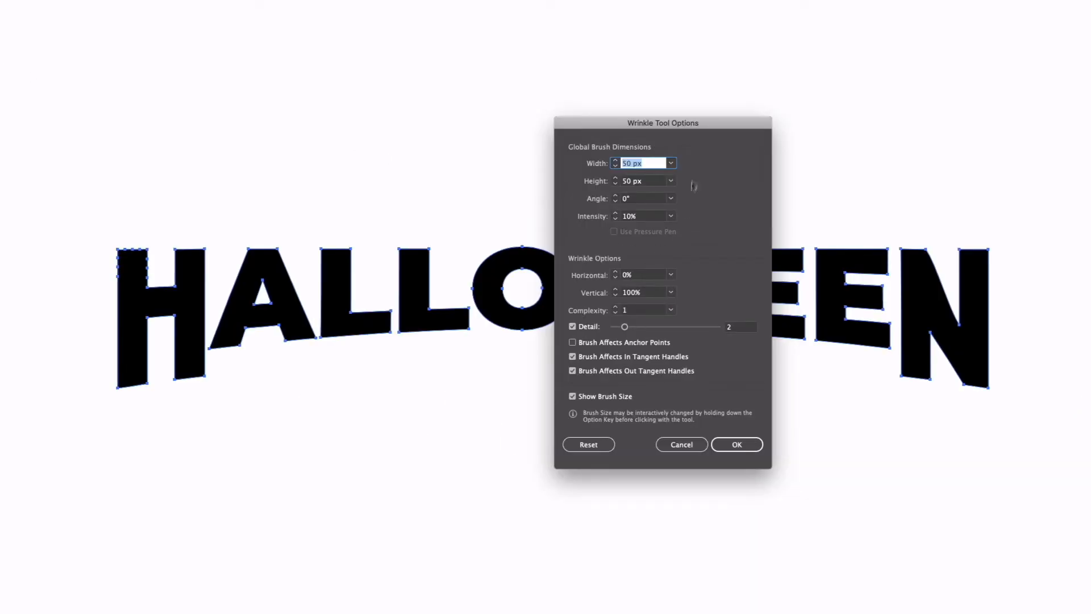
pyautogui.moveTo(644, 218)
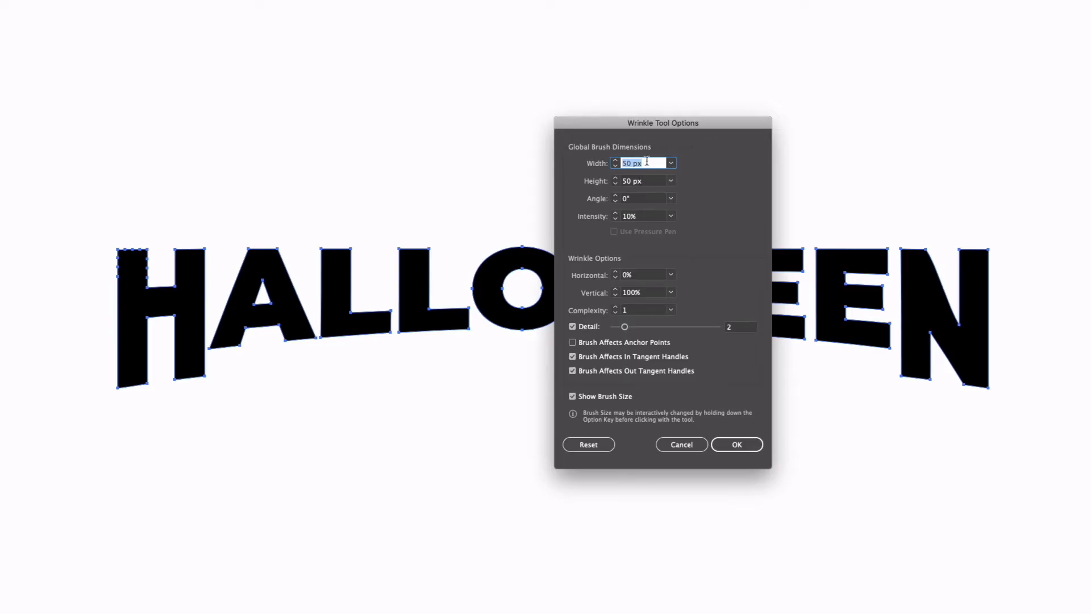
pyautogui.moveTo(686, 171)
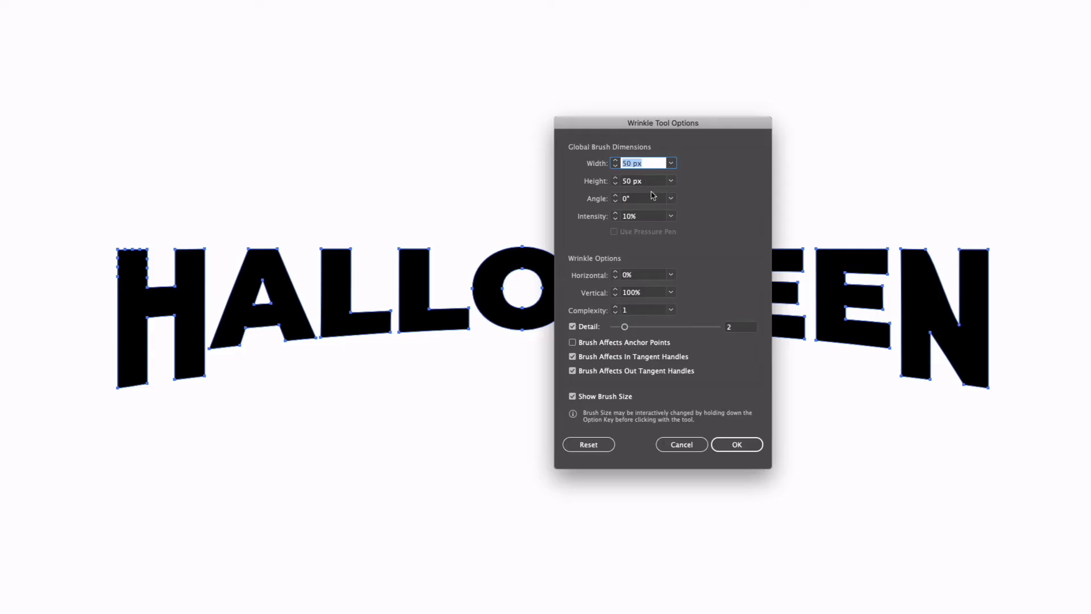
pyautogui.moveTo(663, 215)
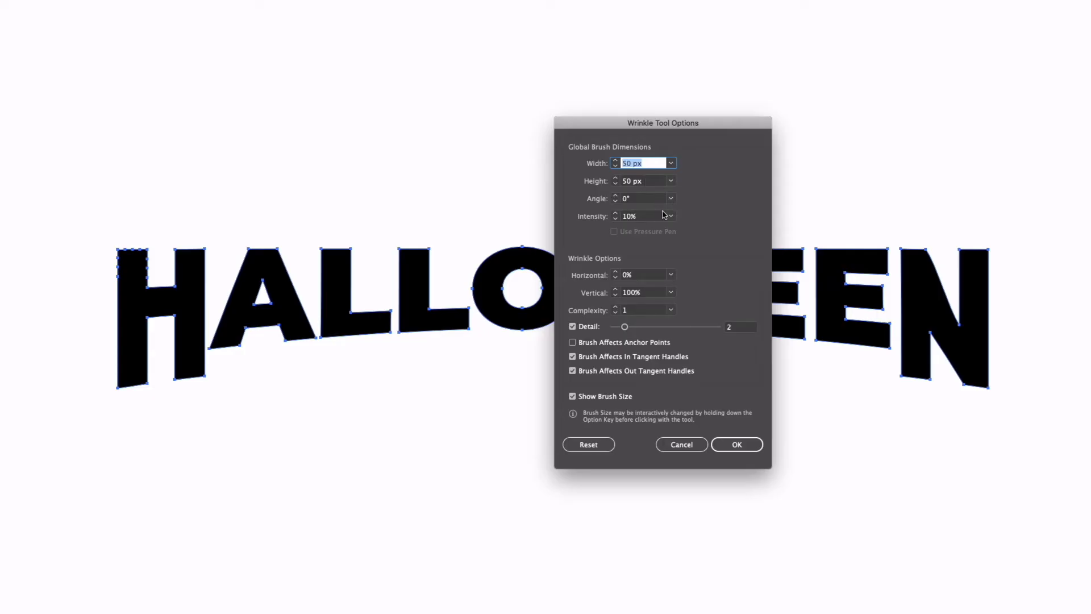
pyautogui.moveTo(662, 420)
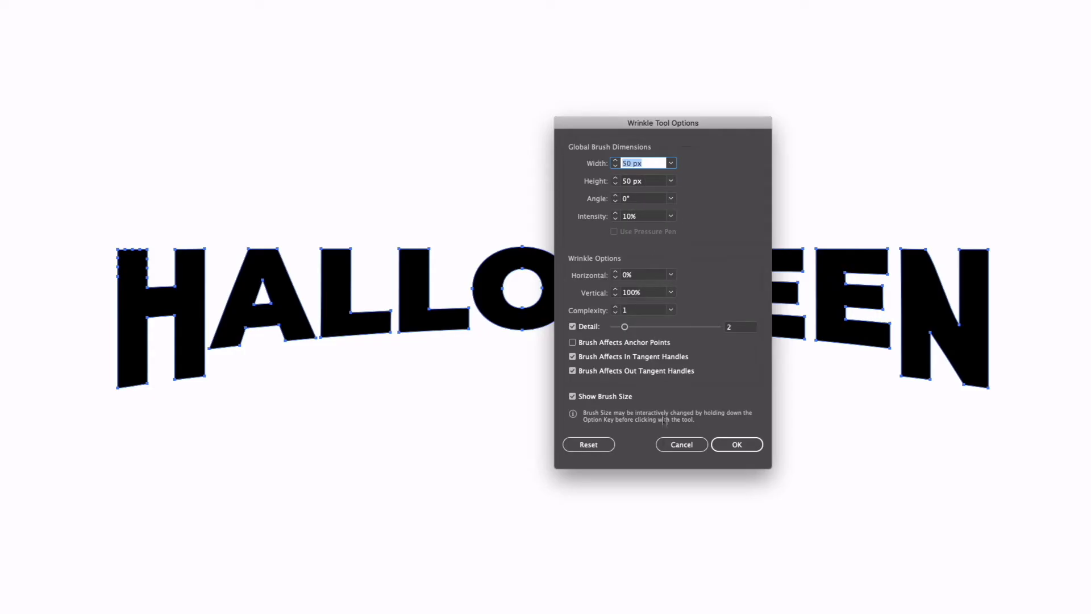
pyautogui.click(234, 6)
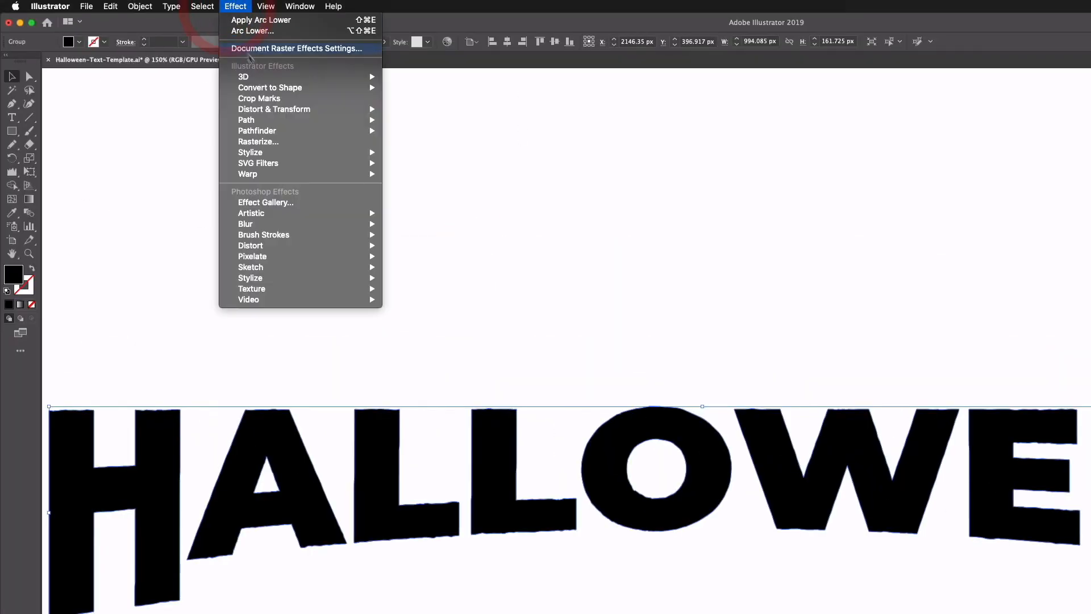
pyautogui.moveTo(274, 109)
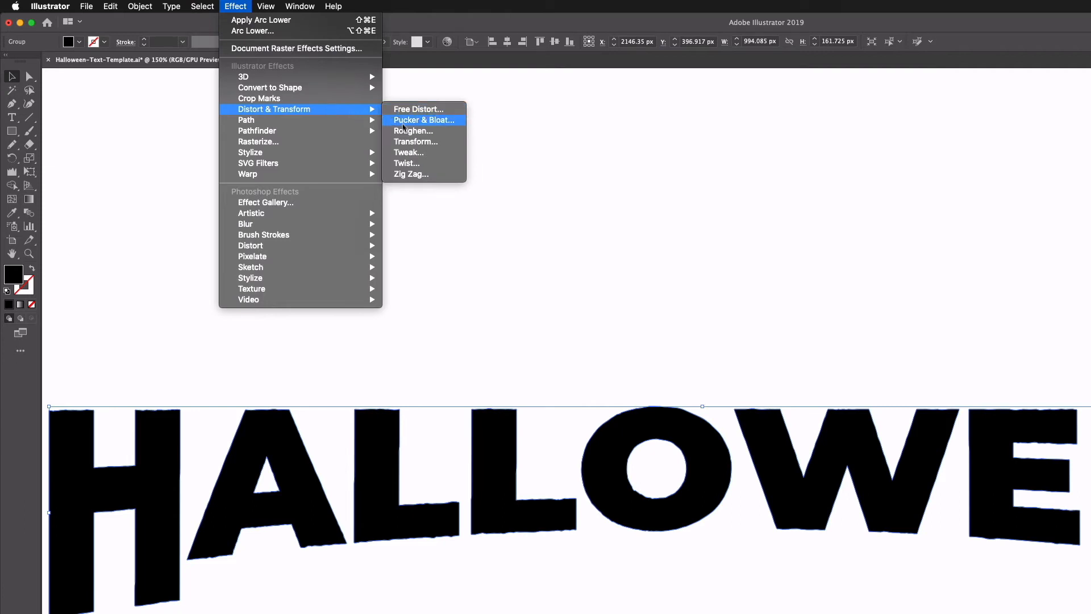
# - Roughen the letters with Smooth, Absolute 2 px size and lowered detail, previewing the result
pyautogui.click(413, 131)
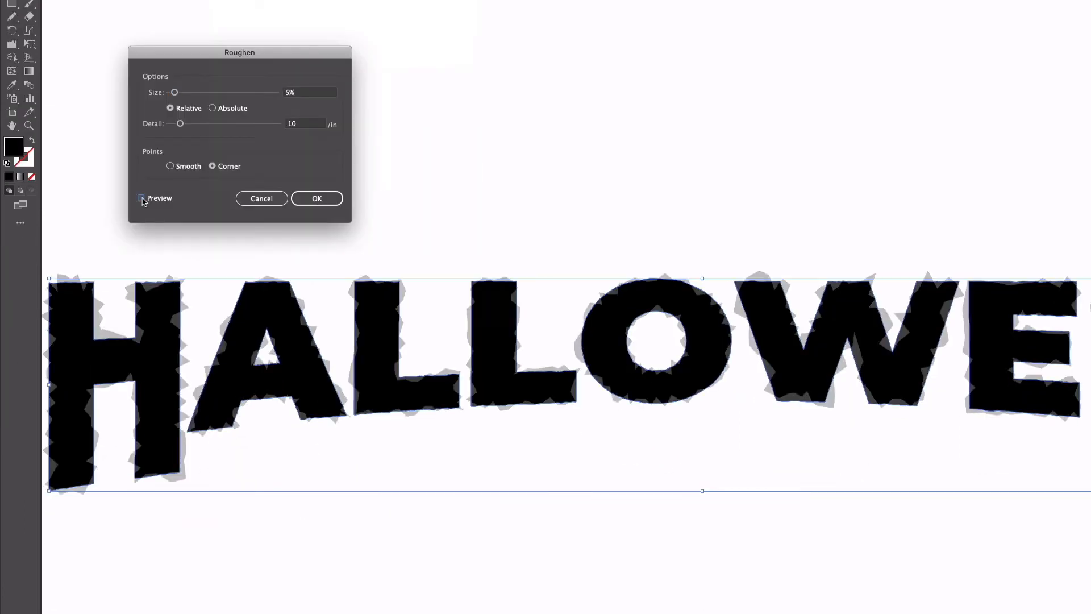
pyautogui.click(141, 198)
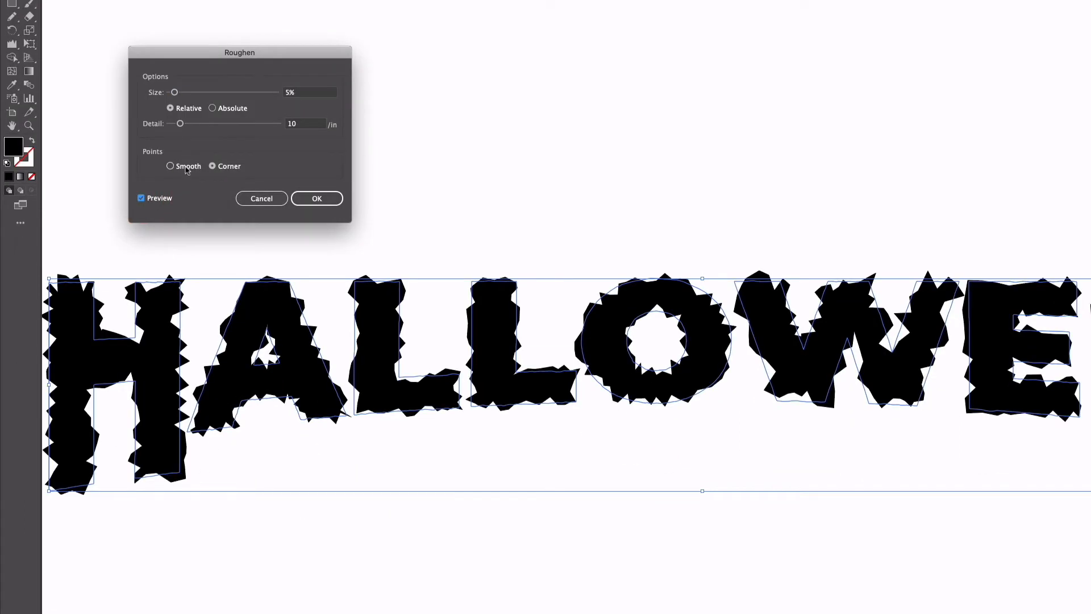
pyautogui.click(171, 166)
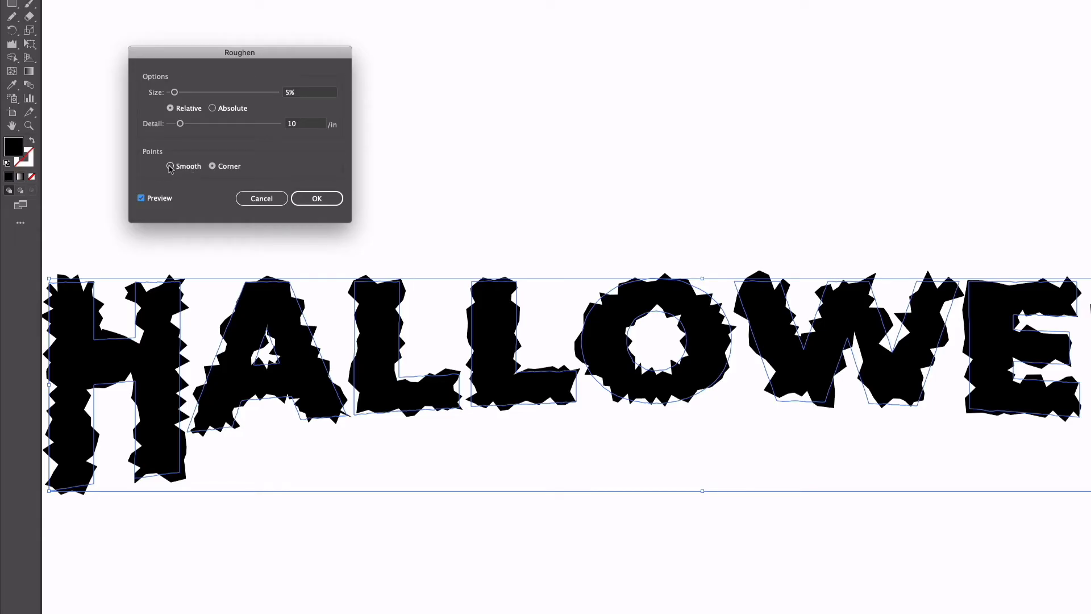
pyautogui.click(170, 166)
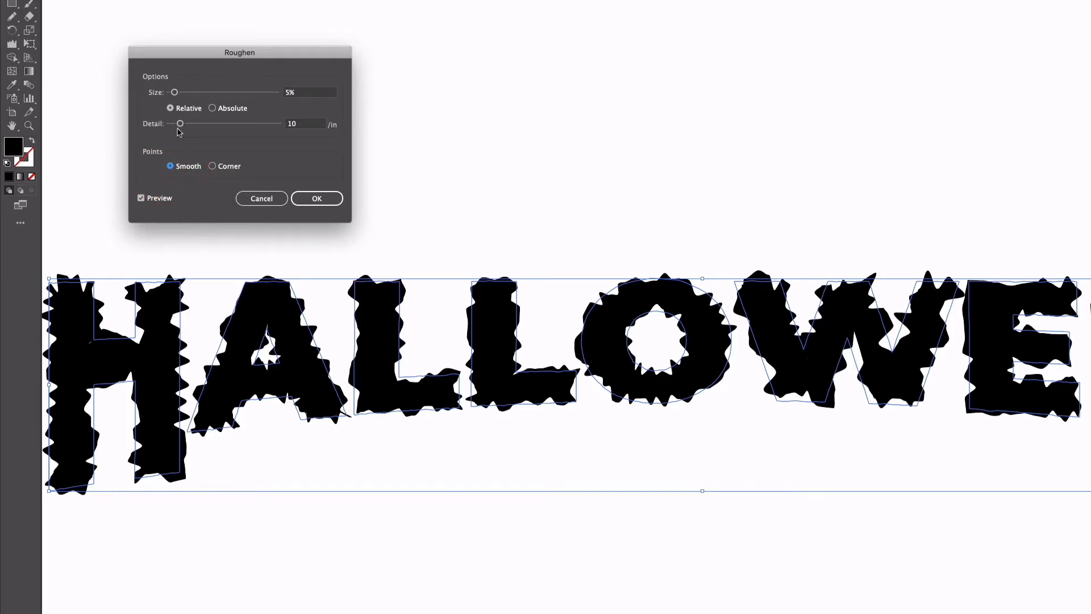
pyautogui.click(212, 108)
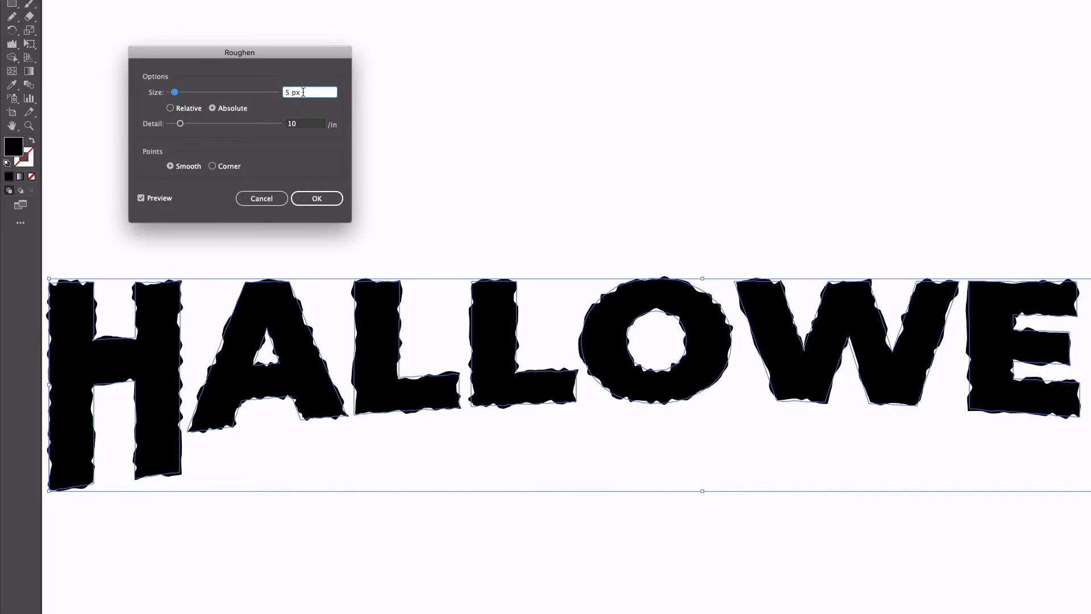
pyautogui.write('2')
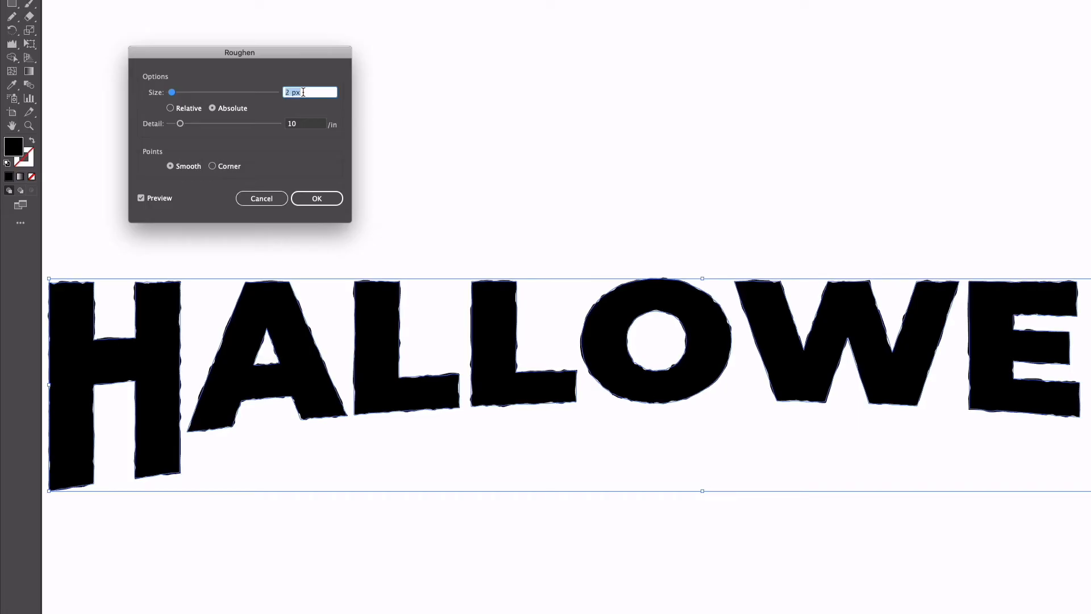
pyautogui.click(305, 124)
pyautogui.write('5')
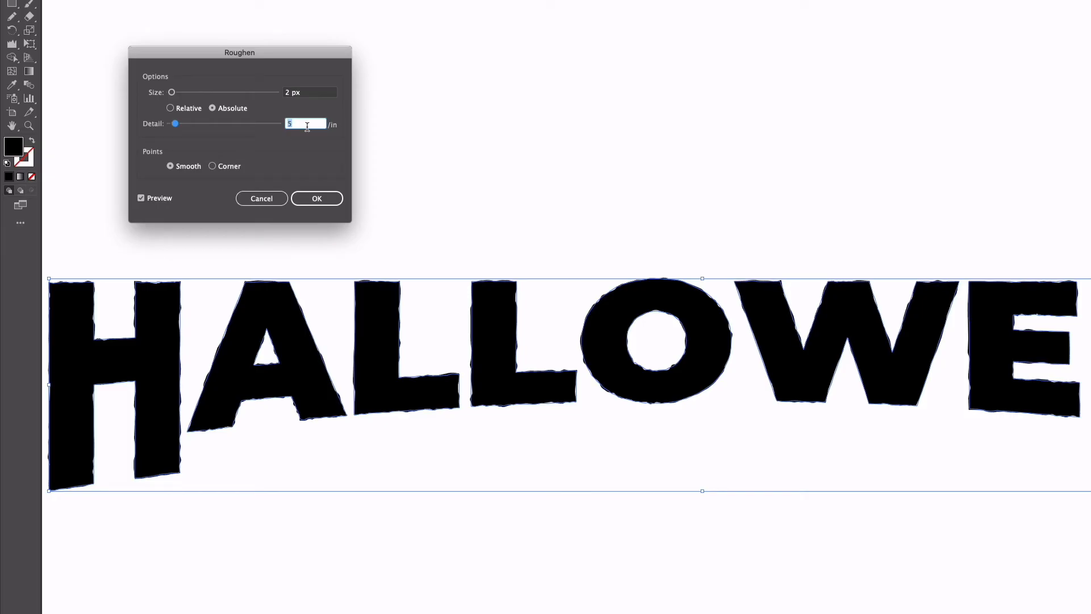
pyautogui.click(317, 197)
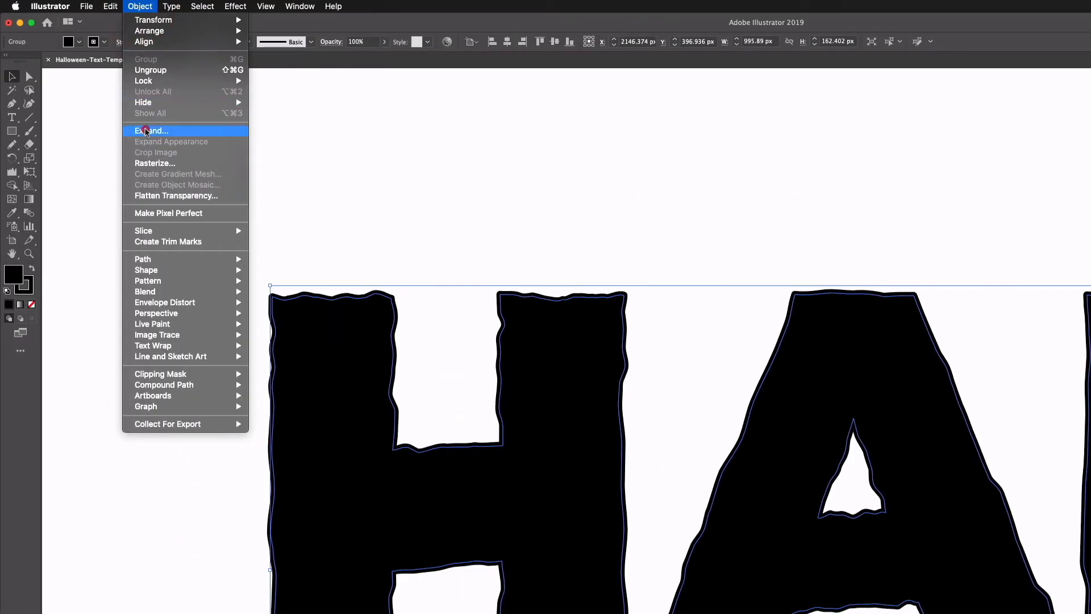
# - Expand the roughened lettering into outlines and unite it into one shape with Pathfinder
pyautogui.click(152, 131)
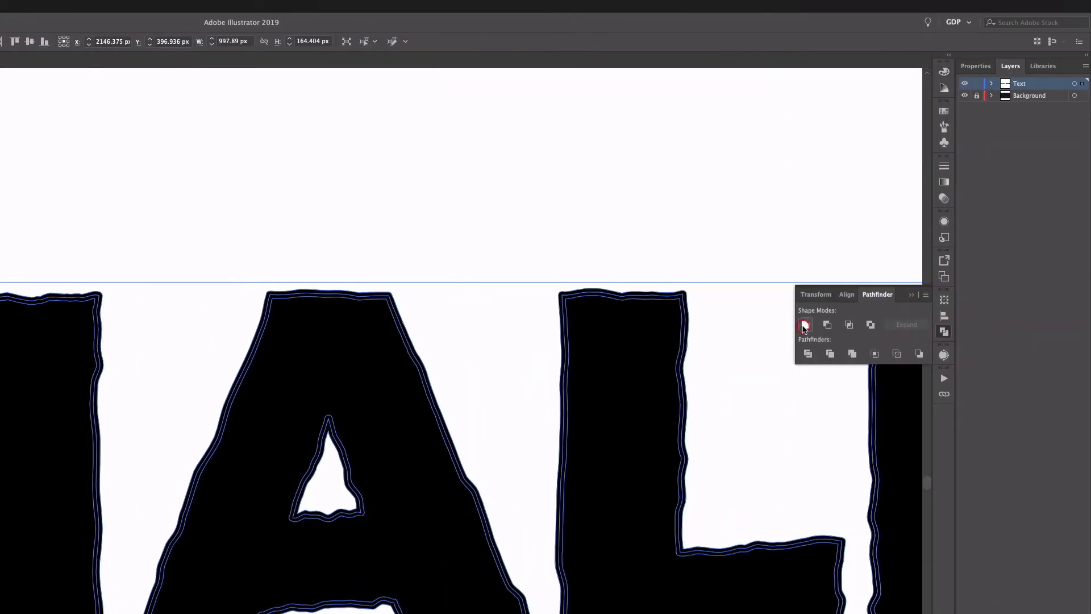
pyautogui.click(804, 325)
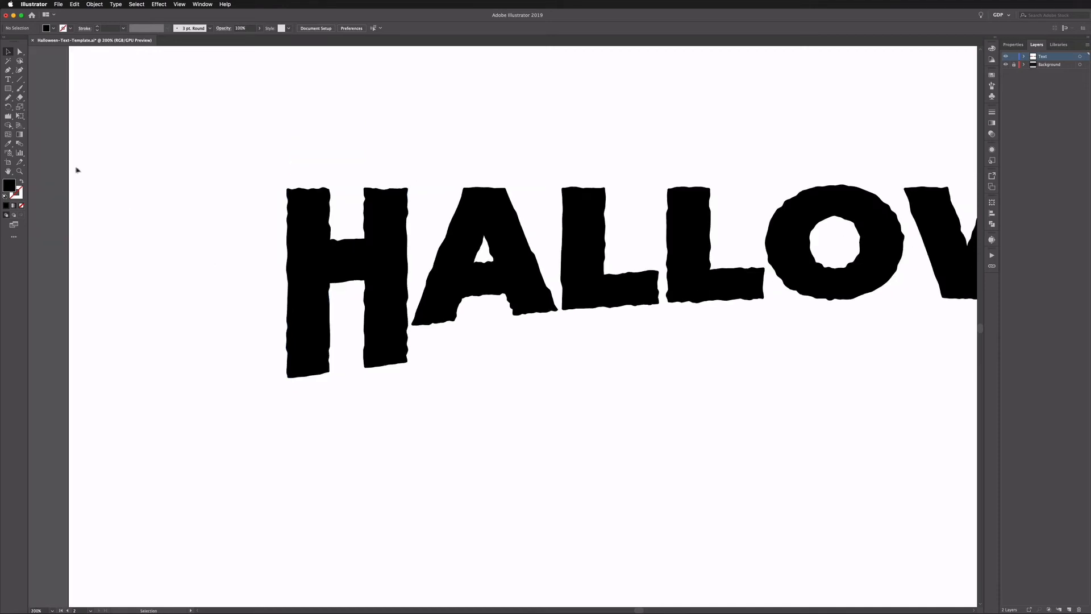
# - Switch to the Pencil tool and swap fill/stroke so new marks are black-filled
pyautogui.click(10, 143)
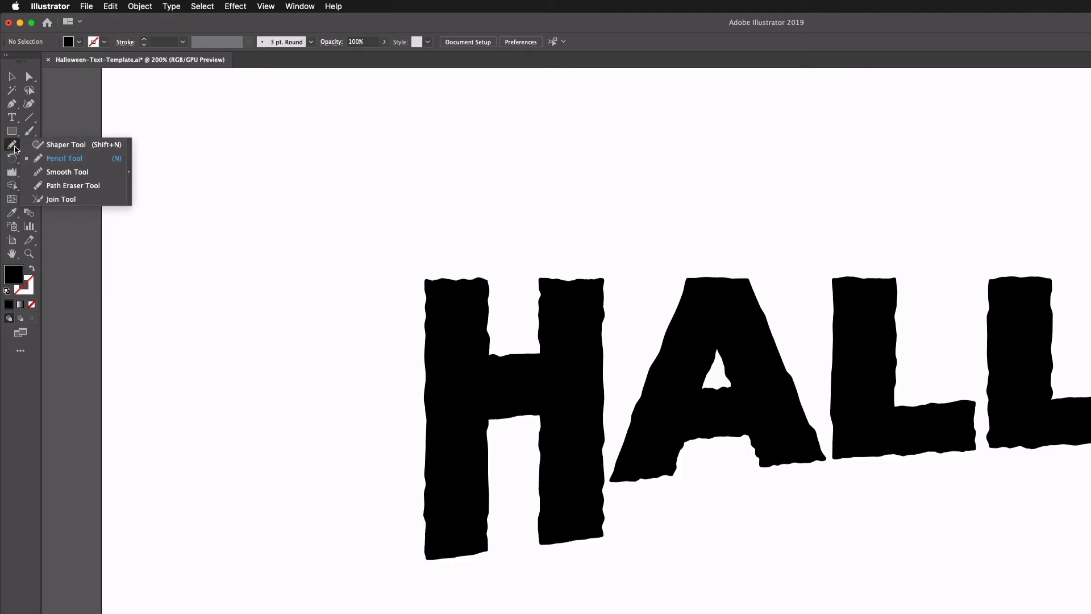
pyautogui.click(64, 158)
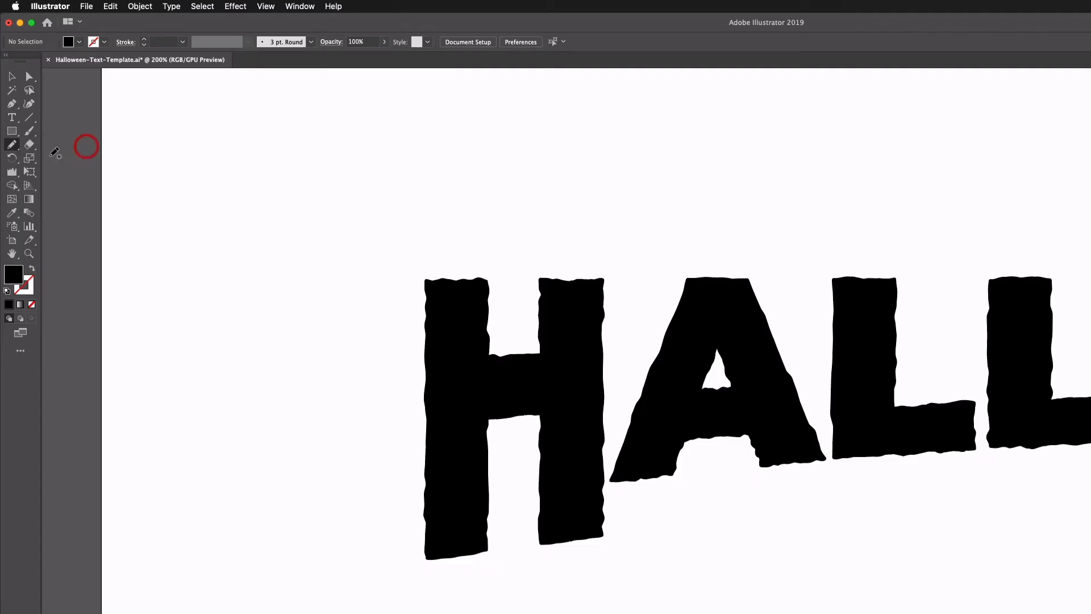
pyautogui.click(29, 268)
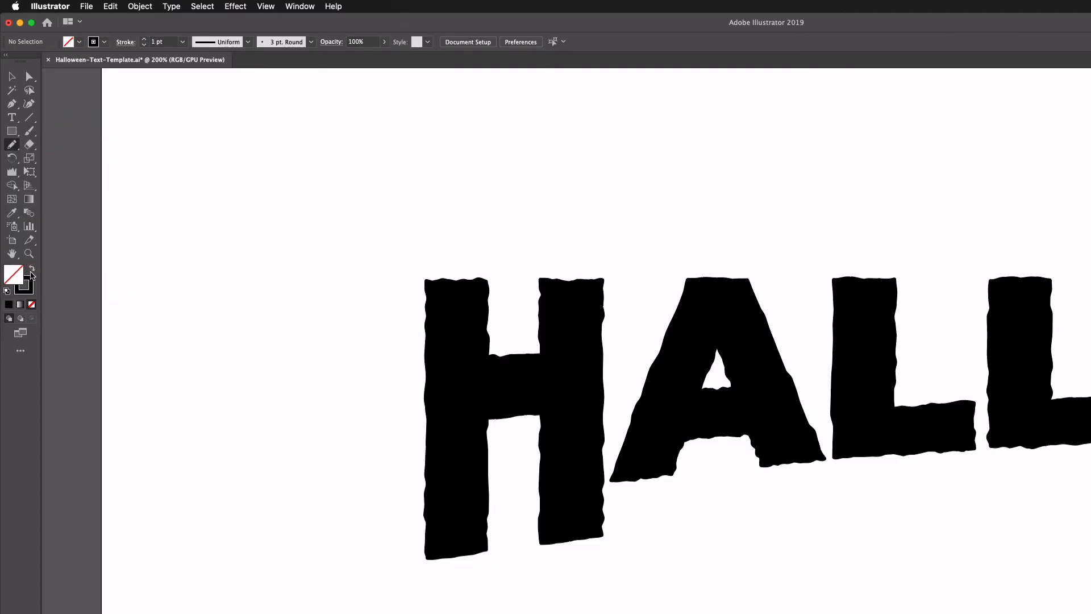
pyautogui.click(126, 42)
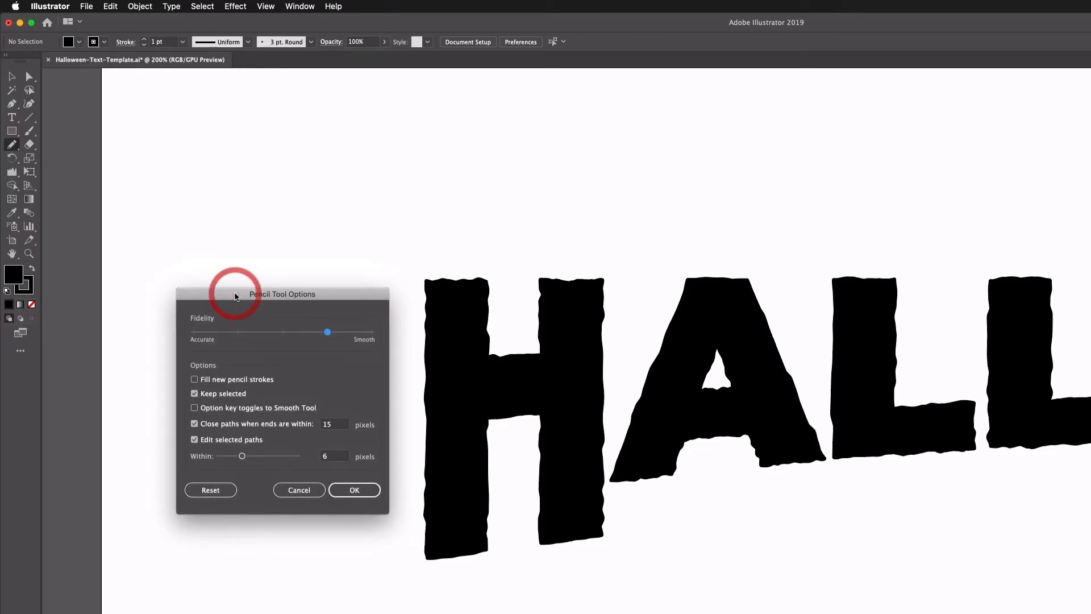
pyautogui.moveTo(312, 341)
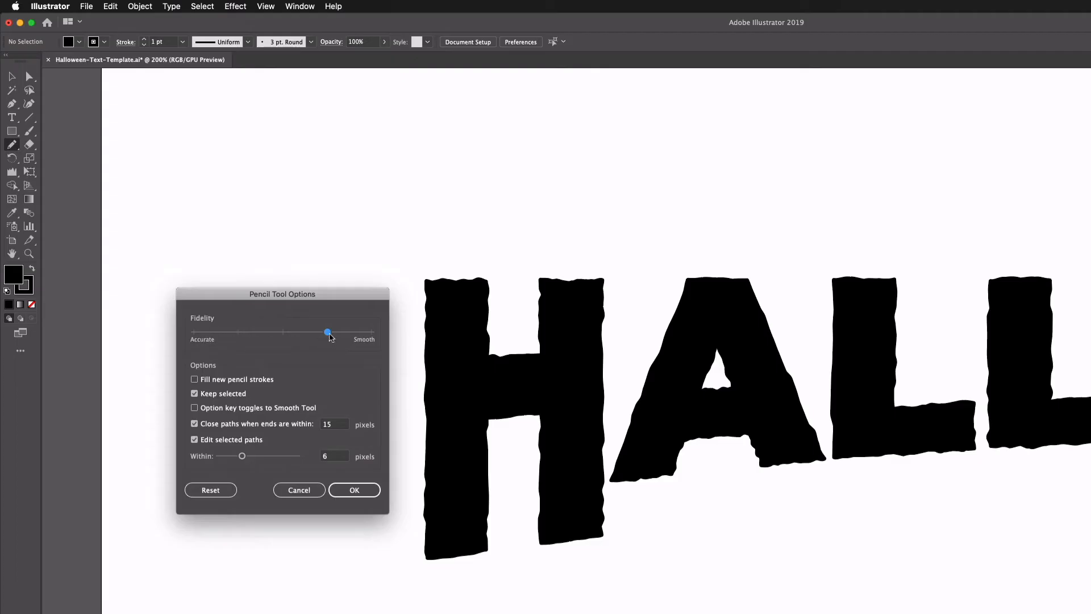
# - Set the Pencil tool's fidelity partway toward Smooth and confirm
pyautogui.moveTo(328, 332); pyautogui.dragTo(372, 332)
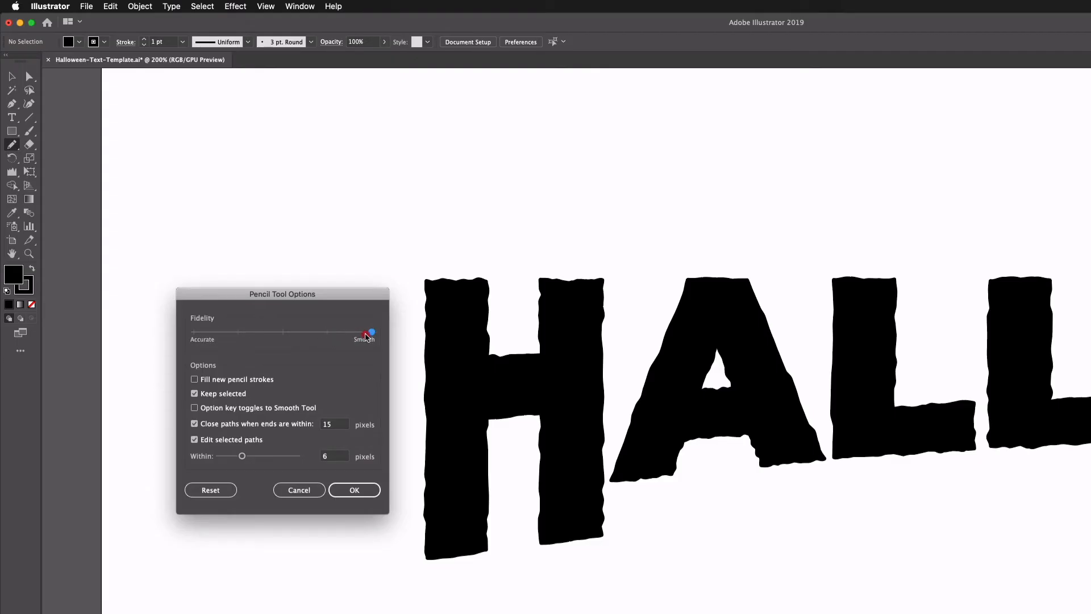
pyautogui.moveTo(371, 333); pyautogui.dragTo(283, 333)
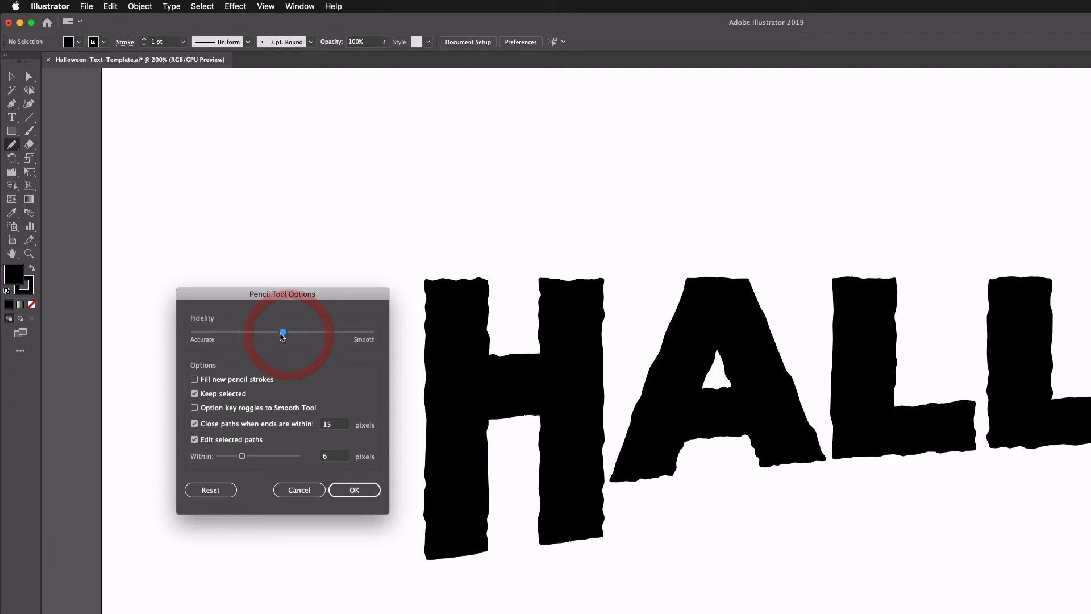
pyautogui.click(283, 332)
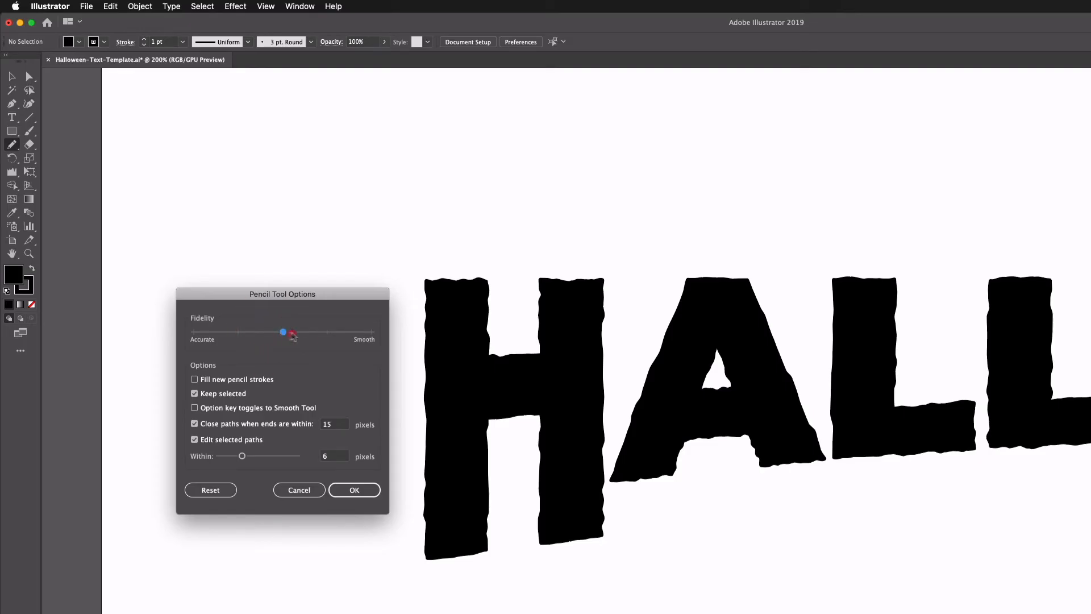
pyautogui.moveTo(285, 332); pyautogui.dragTo(327, 332)
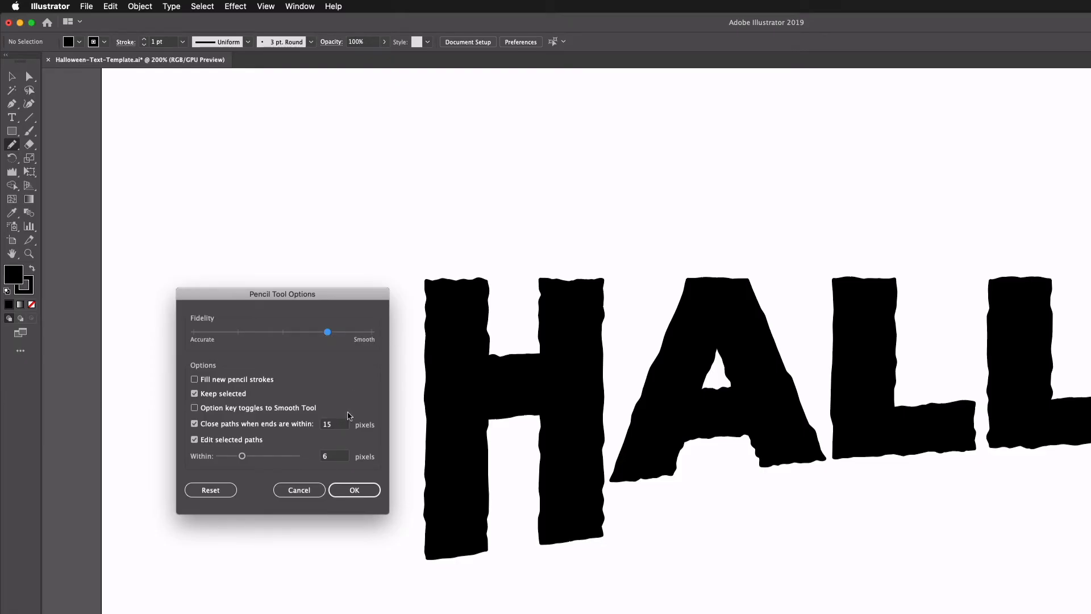
pyautogui.moveTo(416, 556)
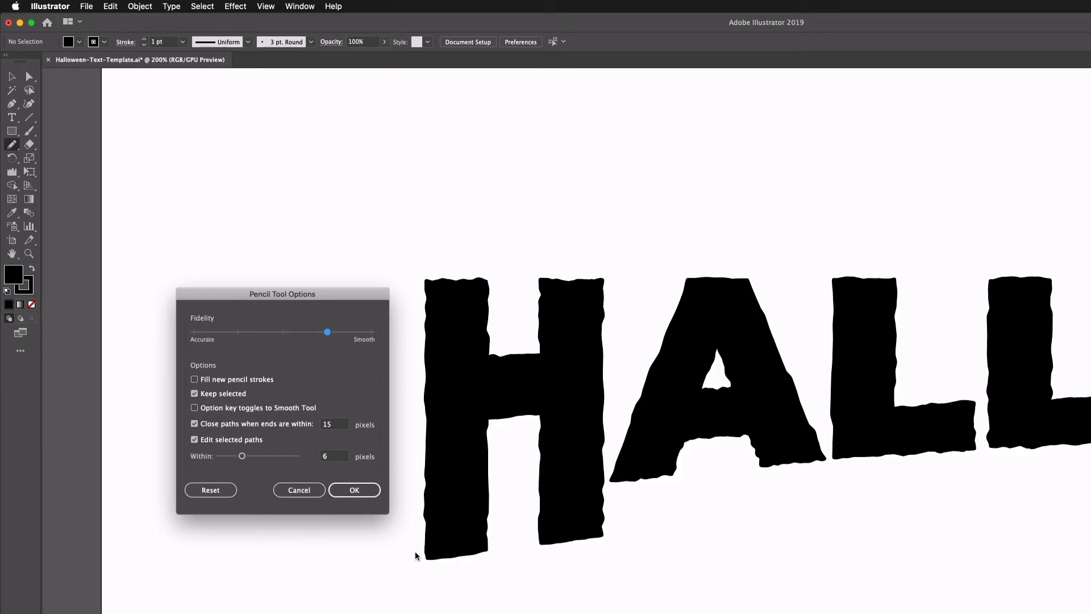
pyautogui.moveTo(392, 403)
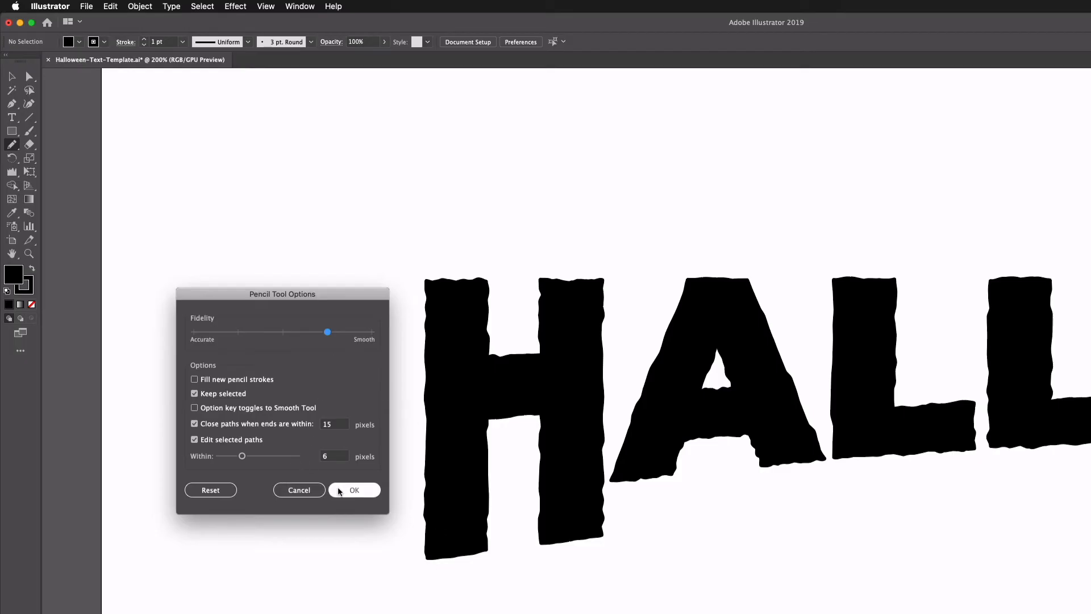
pyautogui.click(354, 490)
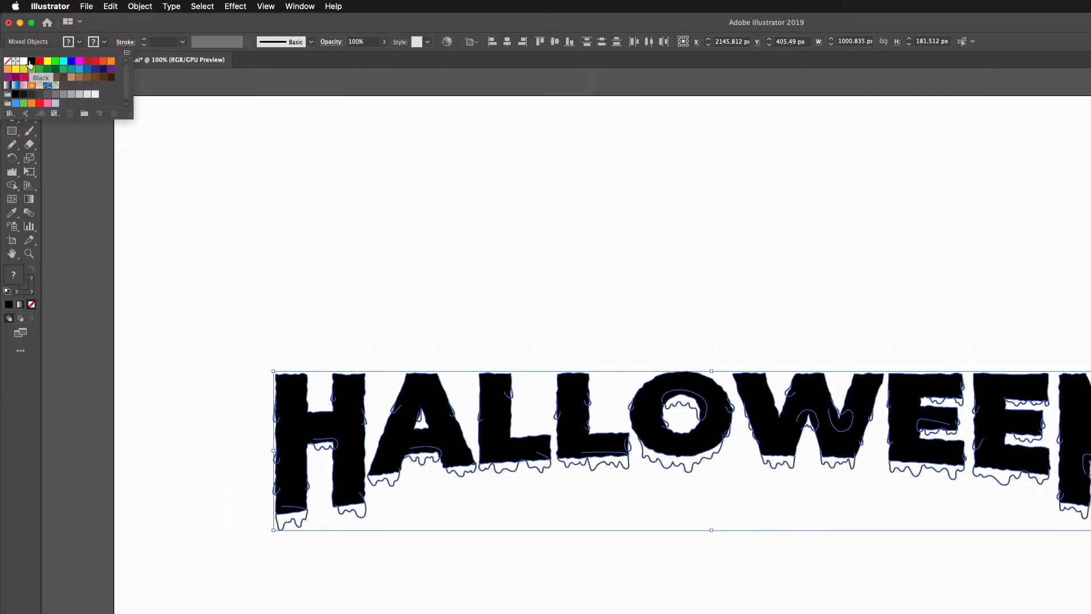
# - Fill the selected letters and drips with the Black swatch
pyautogui.click(139, 7)
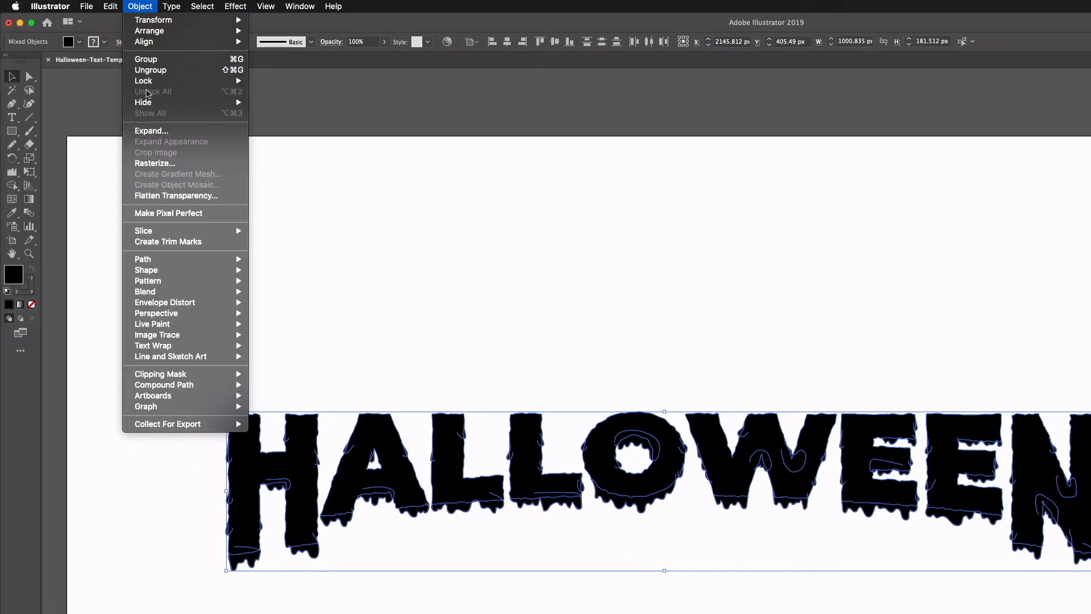
pyautogui.moveTo(161, 133)
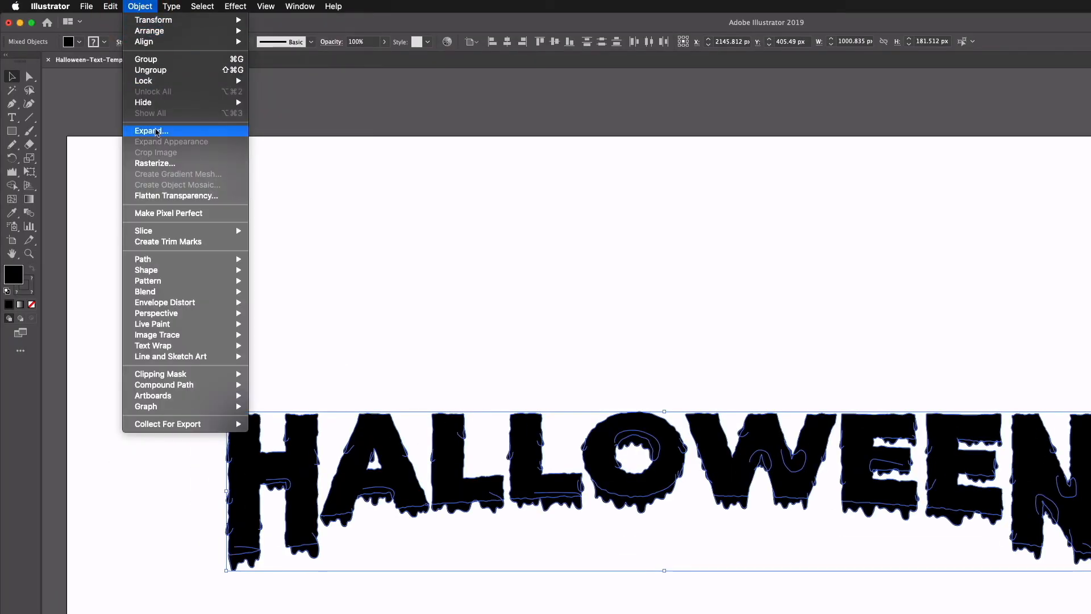
# - Expand the selection's fill and stroke into plain shapes via Object > Expand
pyautogui.click(150, 130)
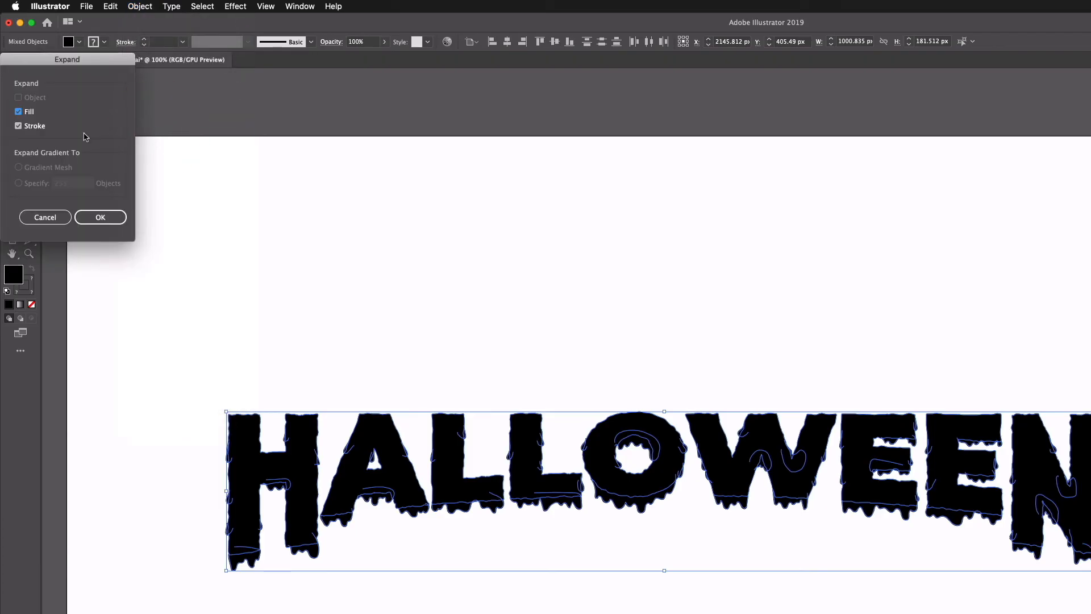
pyautogui.click(100, 217)
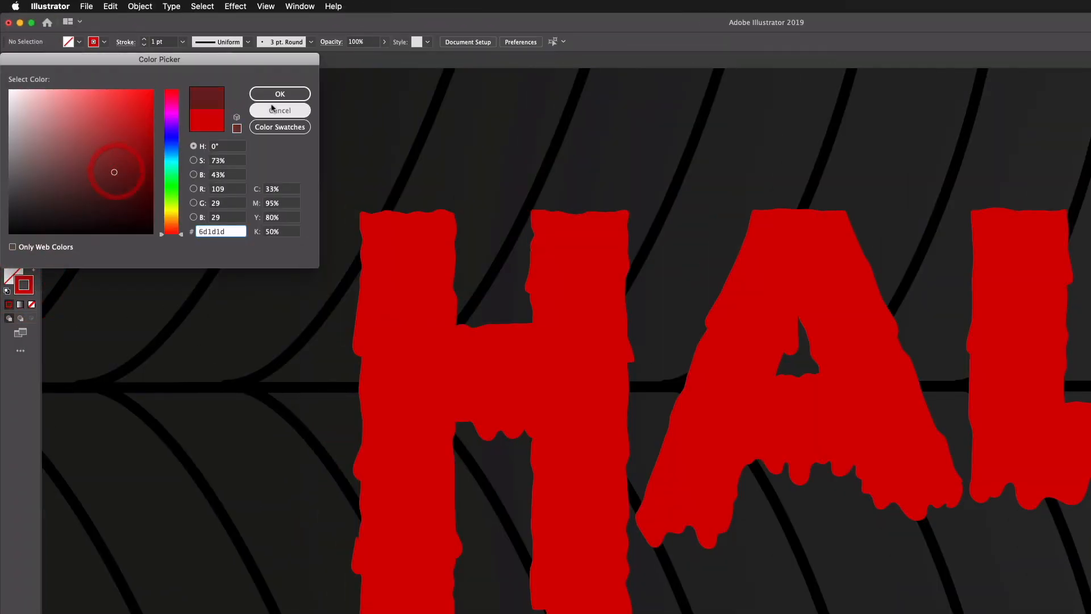
# - Dismiss the Color Picker after choosing the deep red #6d1d1d stroke
pyautogui.click(279, 93)
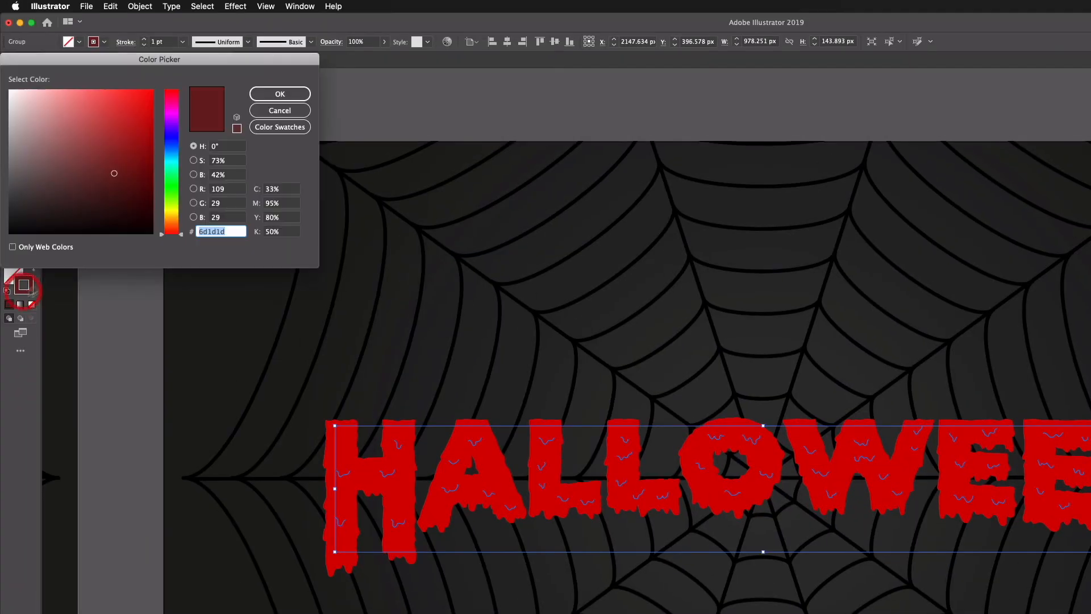
# - Recolor the inner squiggle strokes to lighter red #a82f2f so they show faintly on the letters
pyautogui.click(113, 138)
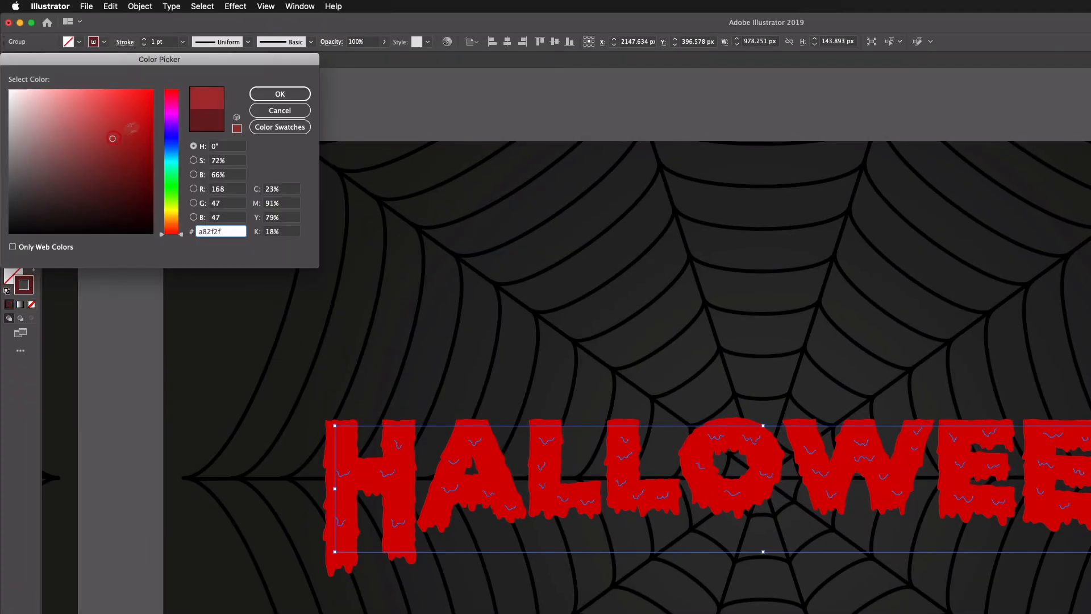
pyautogui.click(279, 93)
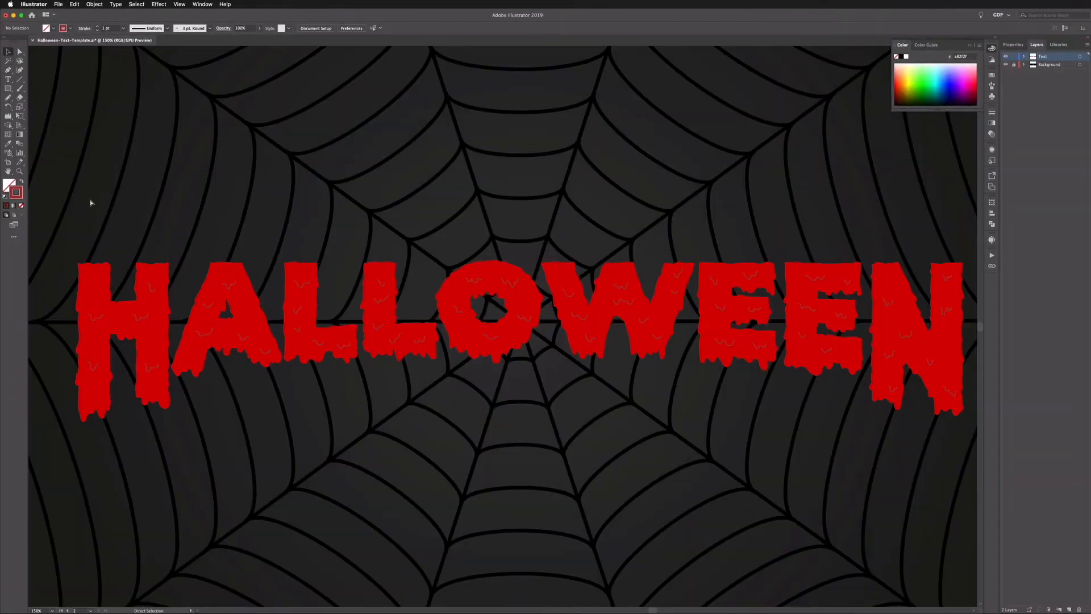